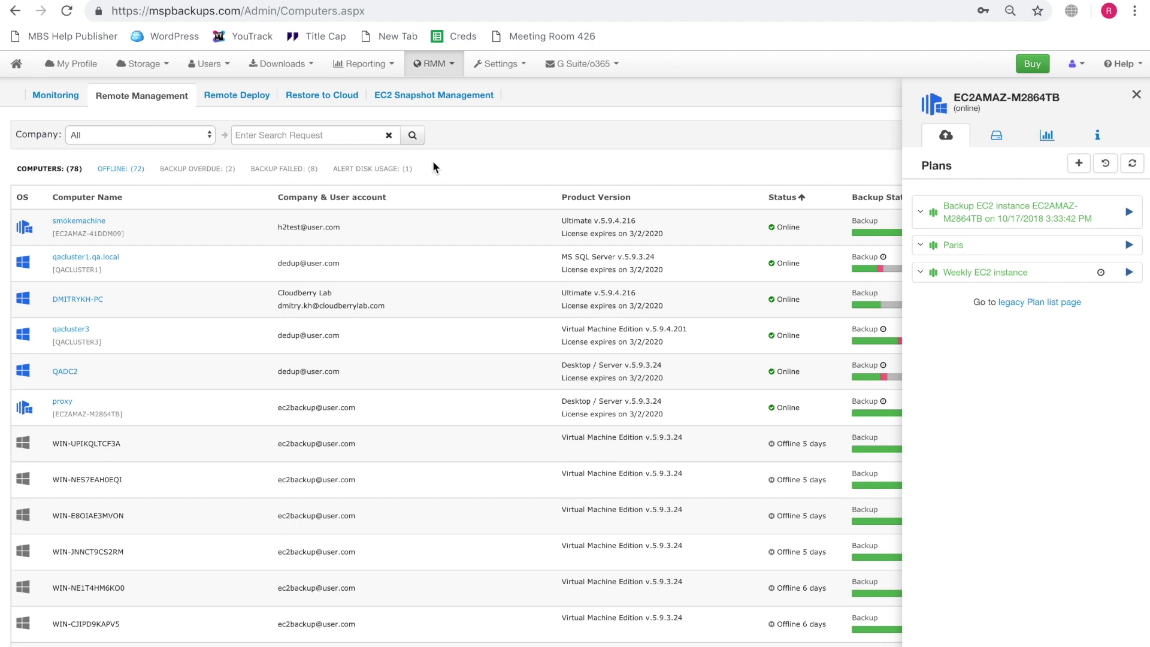
{"action": "mouse_move", "coordinate": [438, 82]}
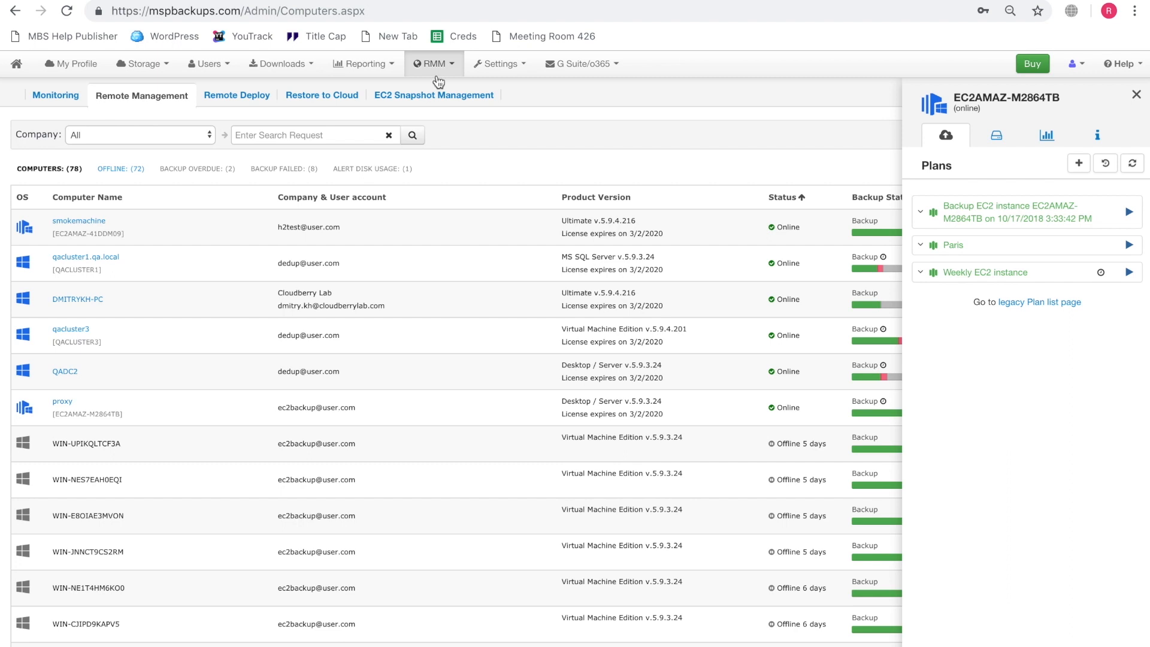
Start a new EC2 Instance backup plan for the proxy EC2 computer from the Plans panel
{"action": "left_click", "coordinate": [434, 64]}
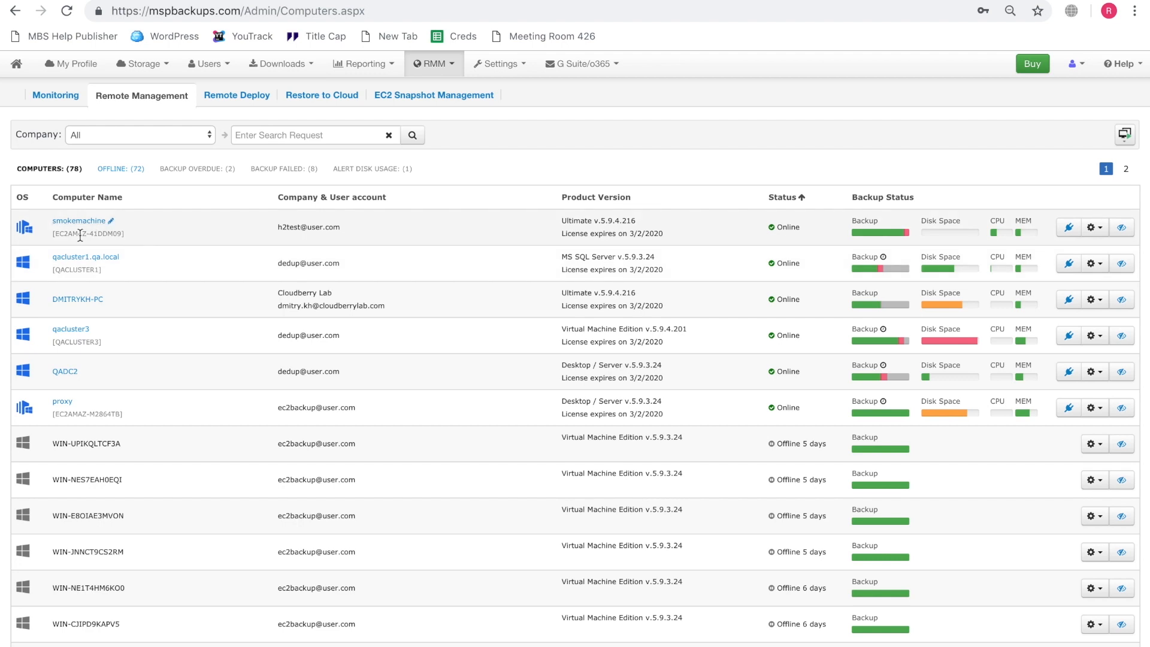
{"action": "mouse_move", "coordinate": [151, 275]}
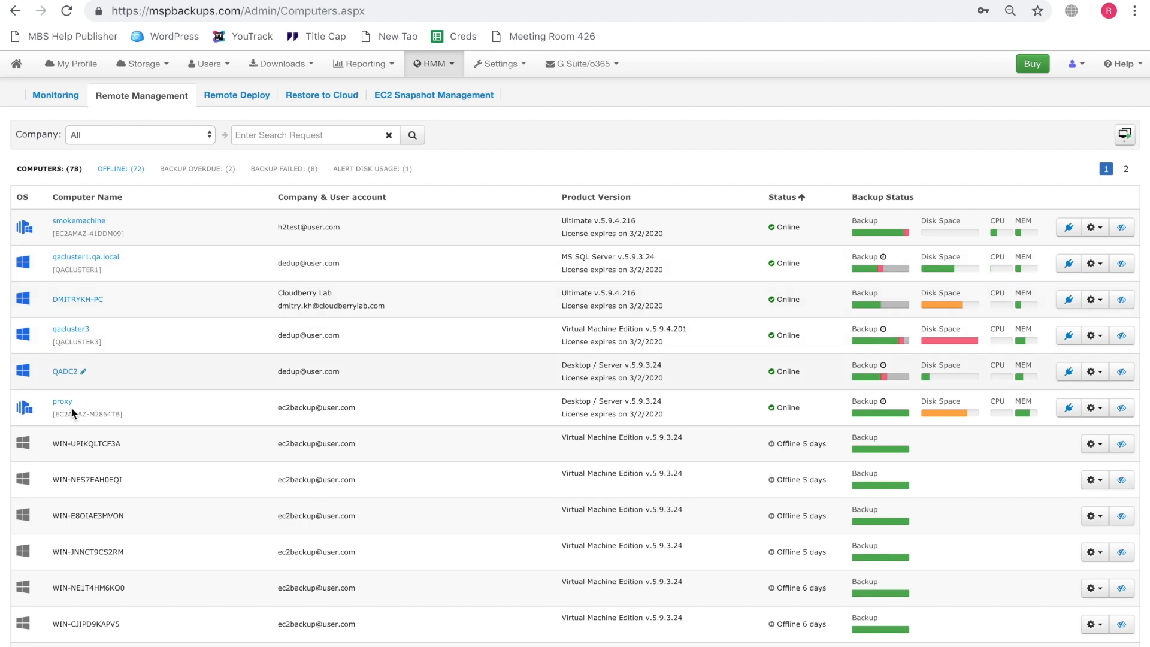
{"action": "left_click", "coordinate": [52, 401]}
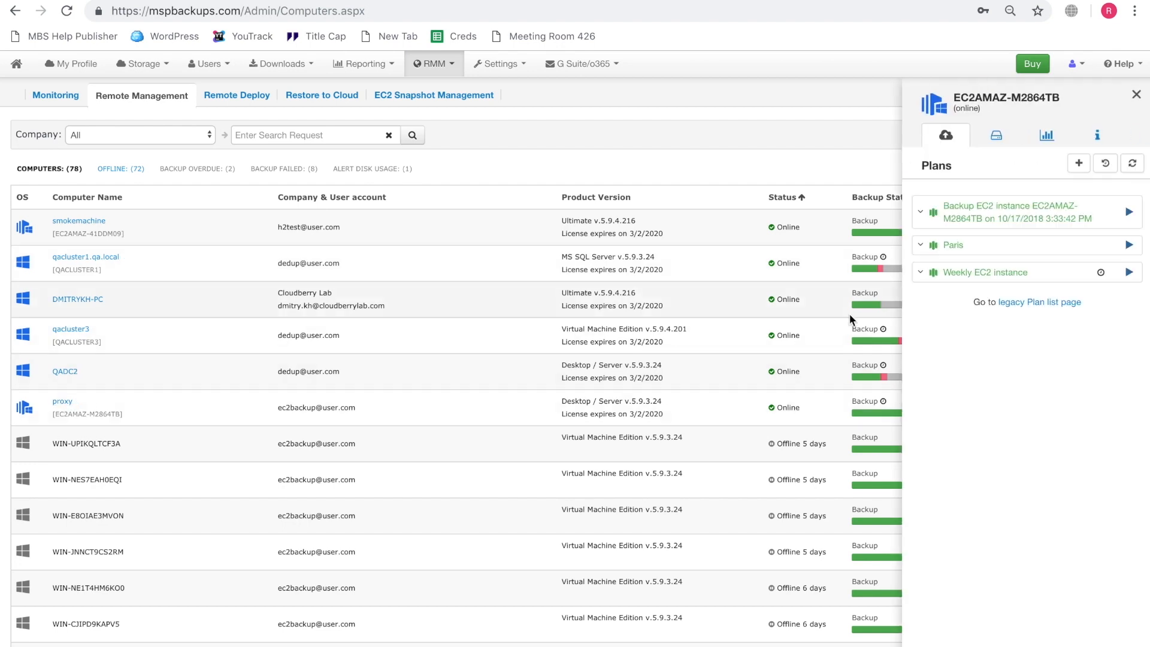
{"action": "mouse_move", "coordinate": [1078, 163]}
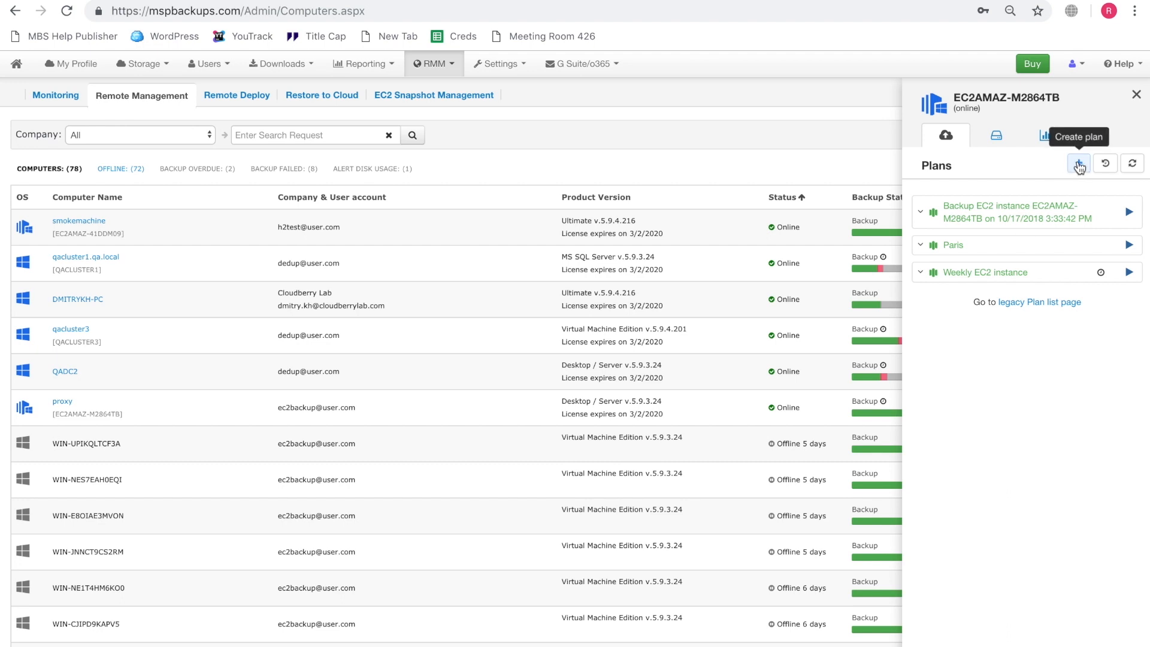
{"action": "left_click", "coordinate": [1078, 163]}
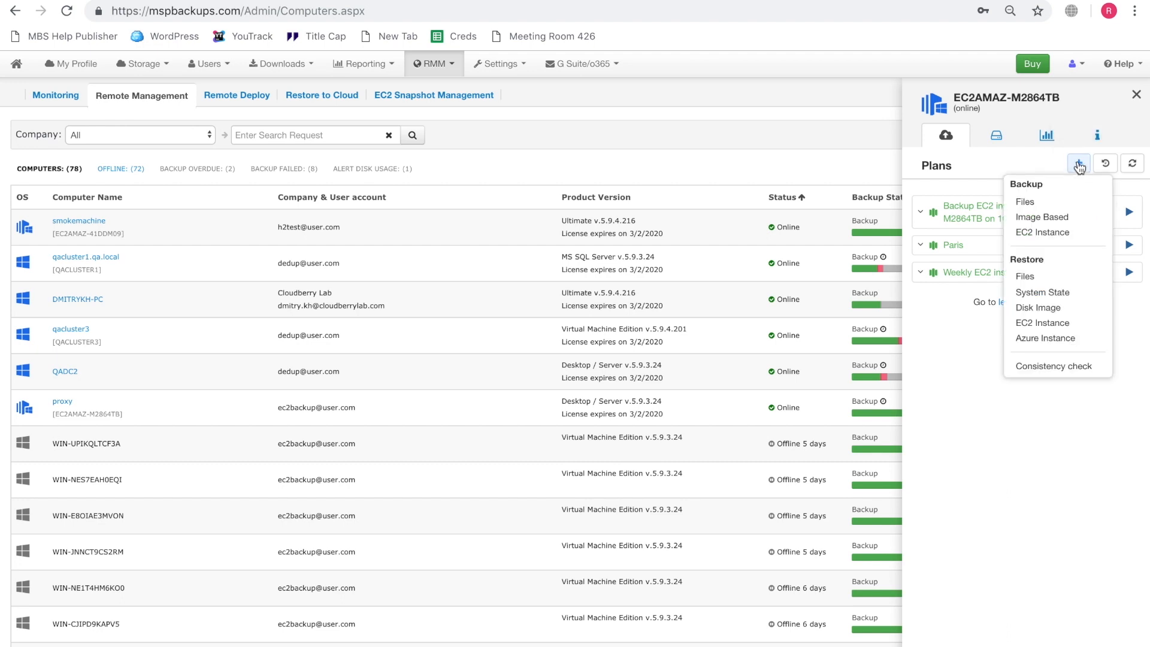
{"action": "left_click", "coordinate": [1042, 232]}
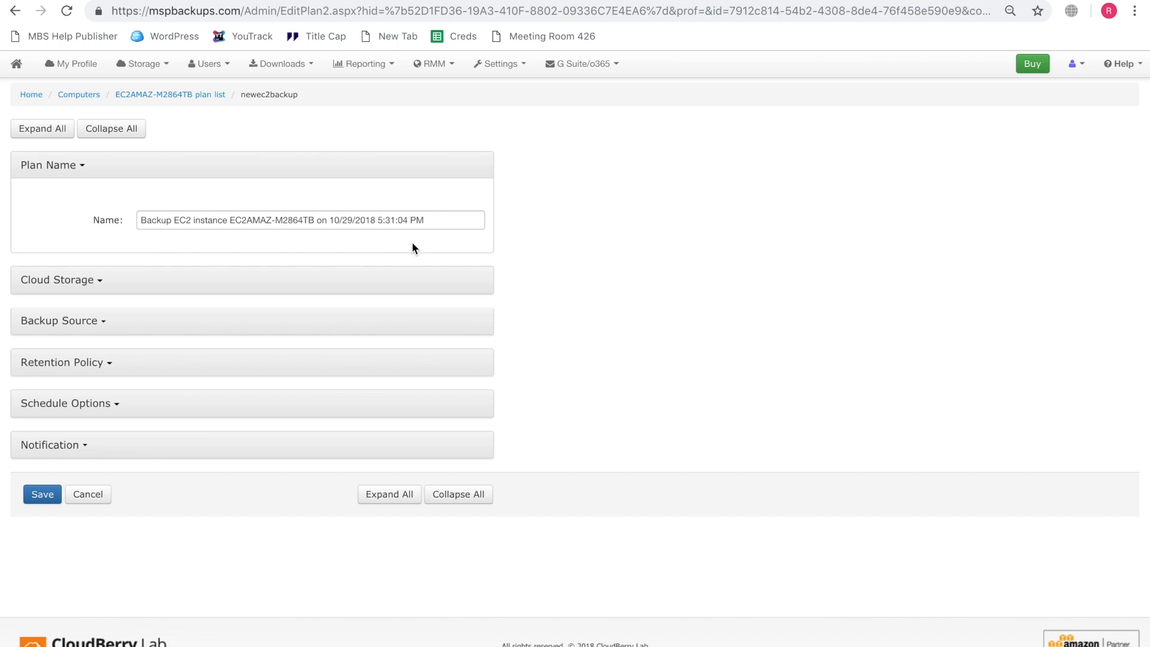
Name the plan 'Daily EC2 backup' and expand the Cloud Storage and Backup Source sections
{"action": "type", "text": "Daily"}
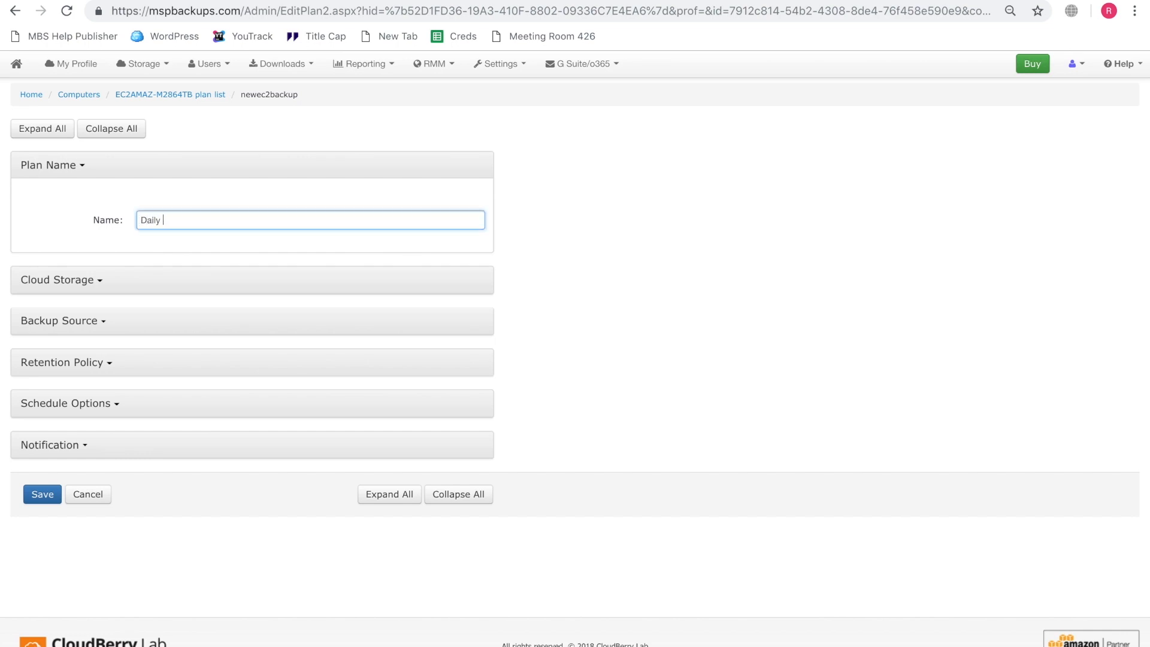
{"action": "type", "text": "EC2 backu"}
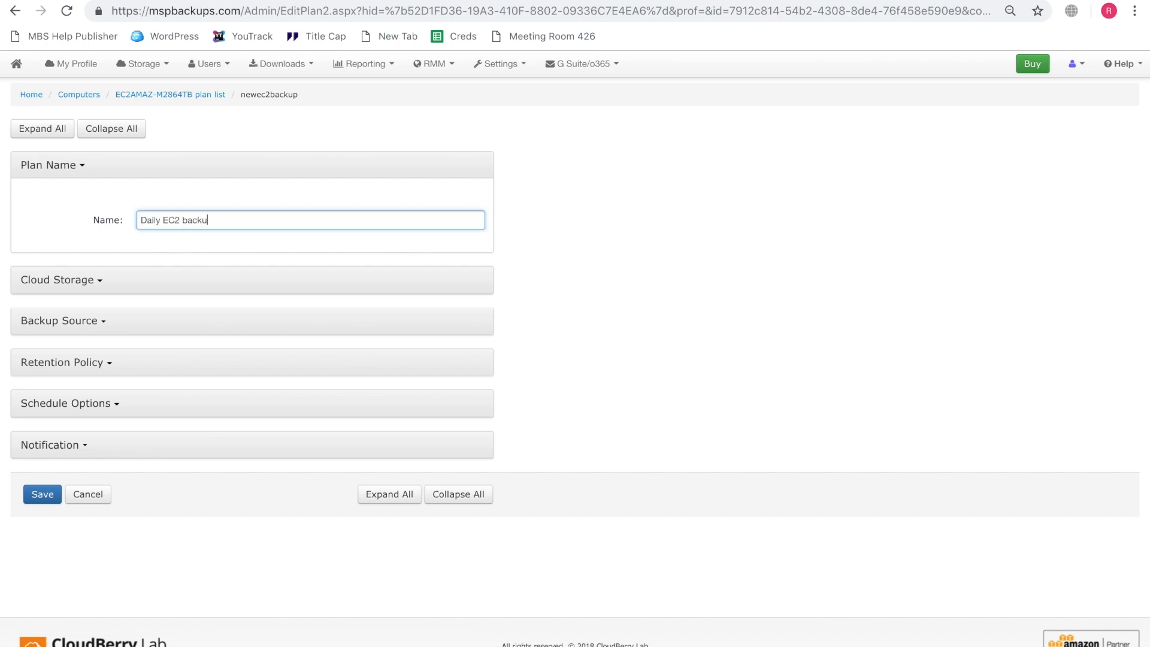
{"action": "type", "text": "p"}
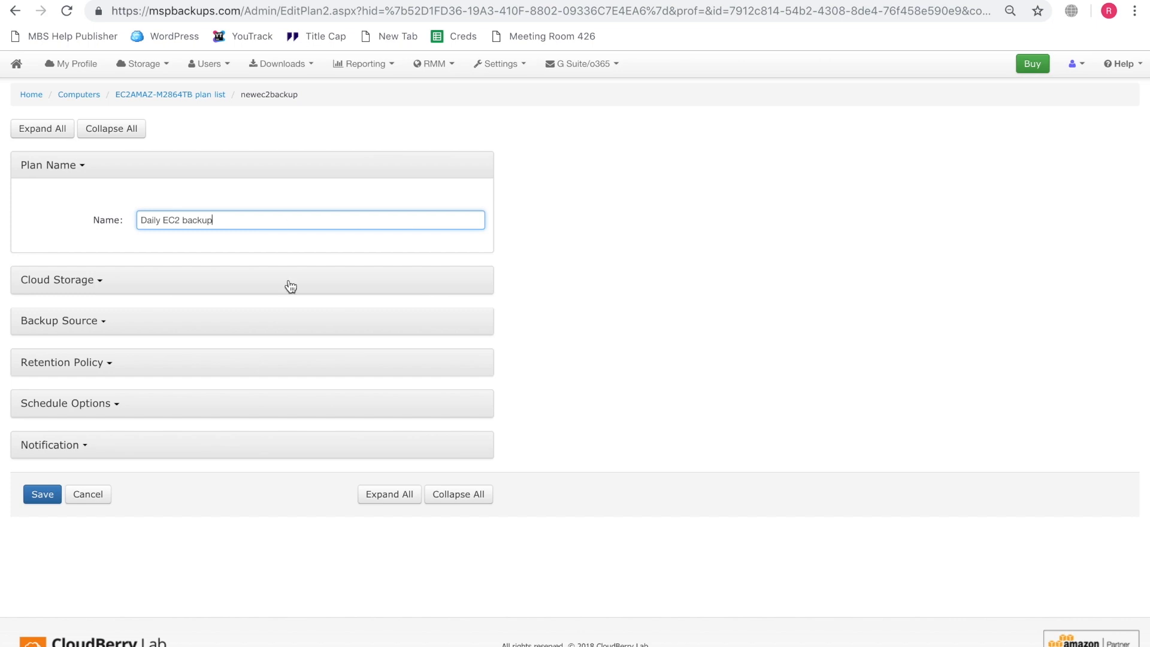
{"action": "left_click", "coordinate": [58, 280]}
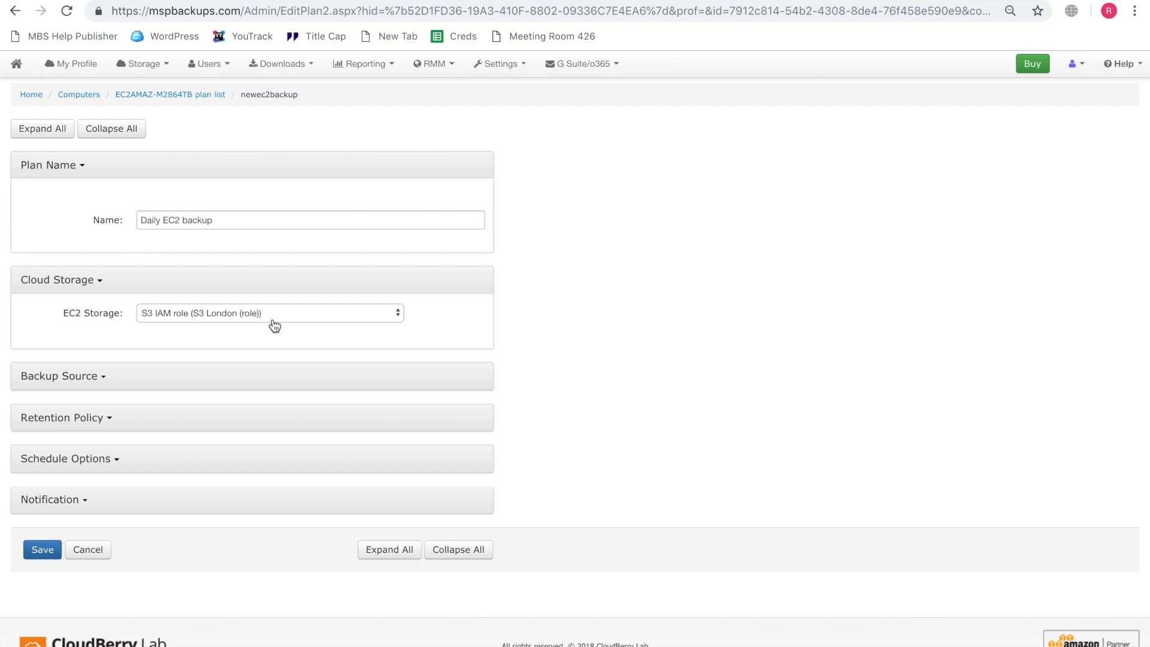
{"action": "left_click", "coordinate": [271, 313]}
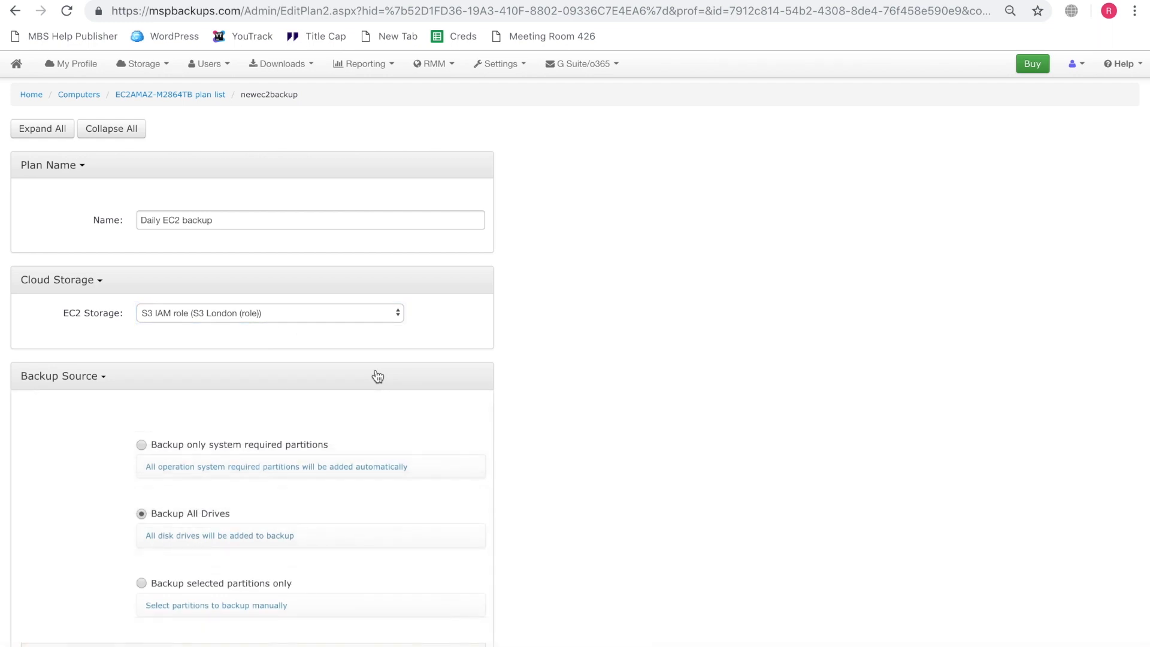
Review the backup source options and expand the Retention Policy settings
{"action": "scroll", "scroll_direction": "down", "scroll_amount": 3}
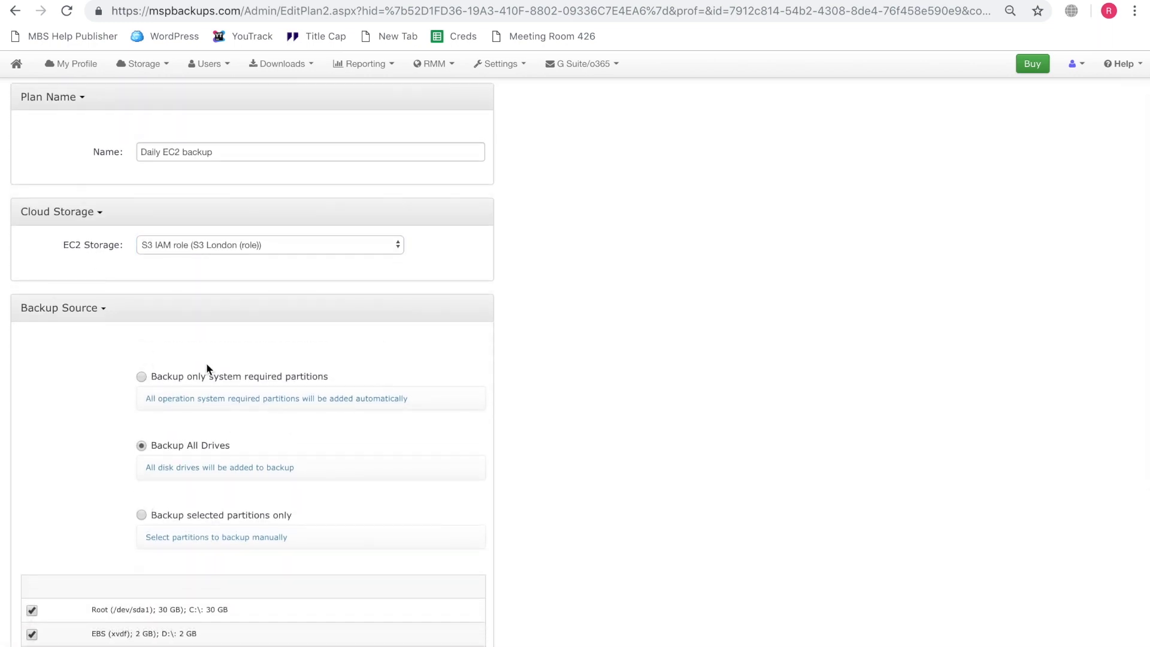
{"action": "mouse_move", "coordinate": [230, 368]}
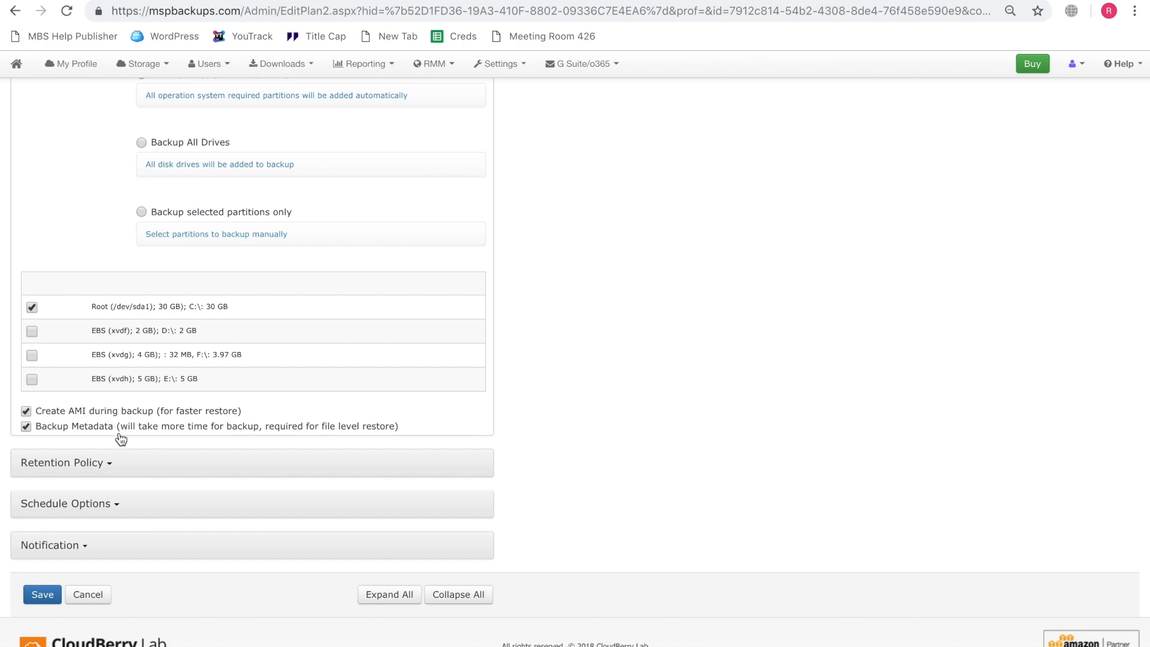
{"action": "mouse_move", "coordinate": [142, 440]}
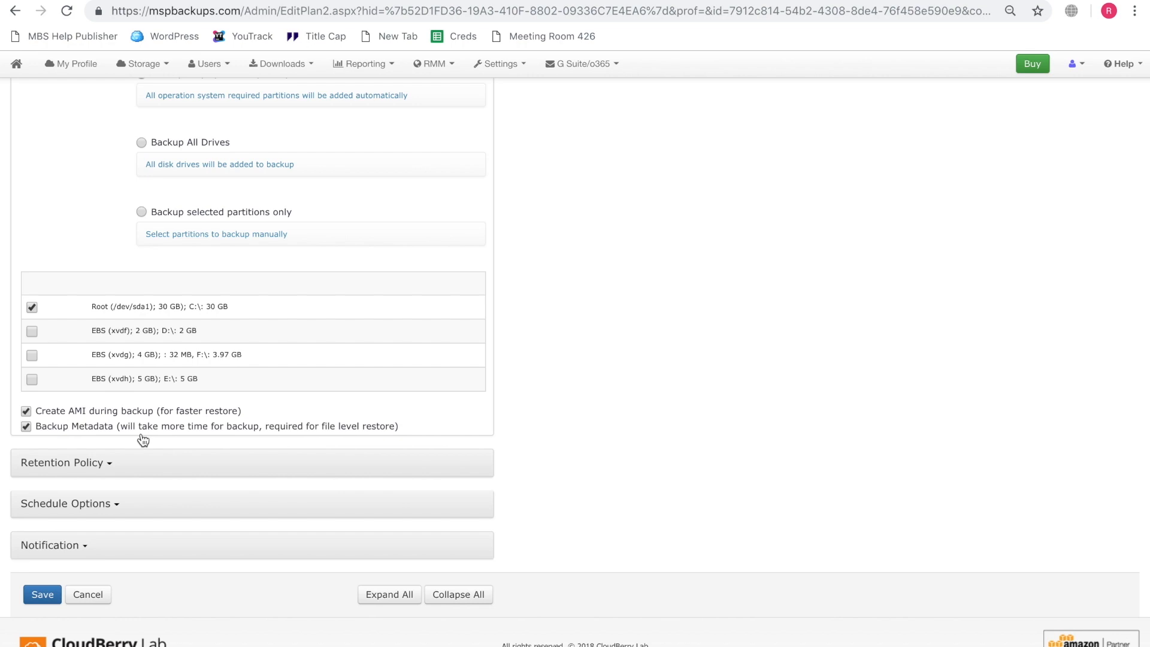
{"action": "mouse_move", "coordinate": [201, 456]}
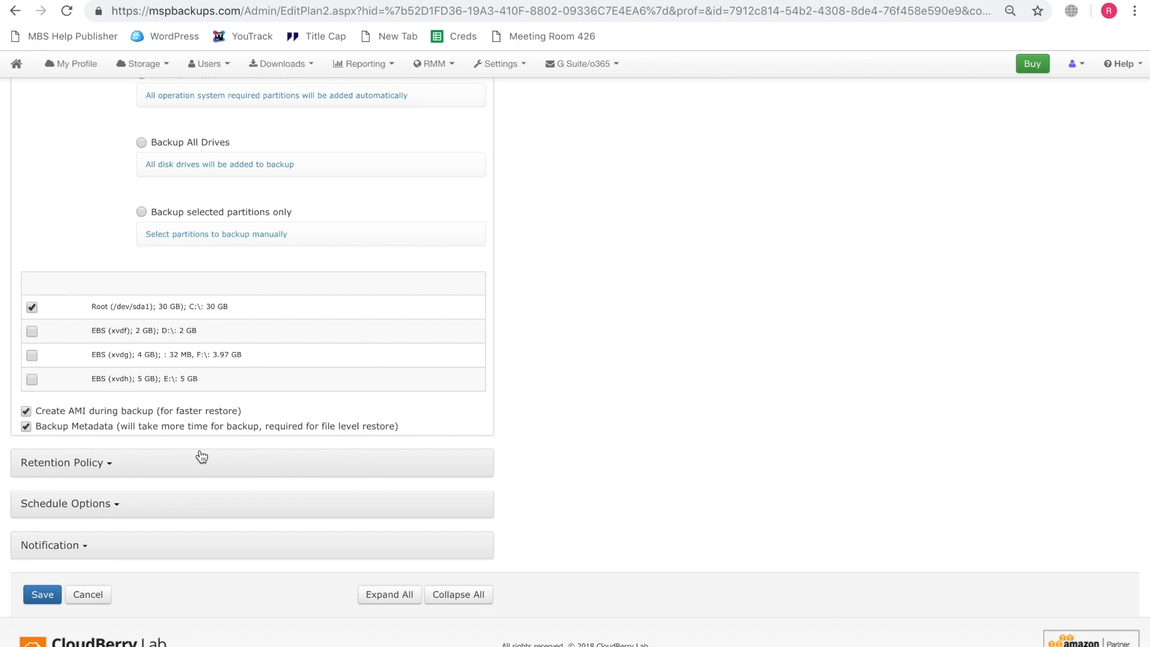
{"action": "mouse_move", "coordinate": [194, 470]}
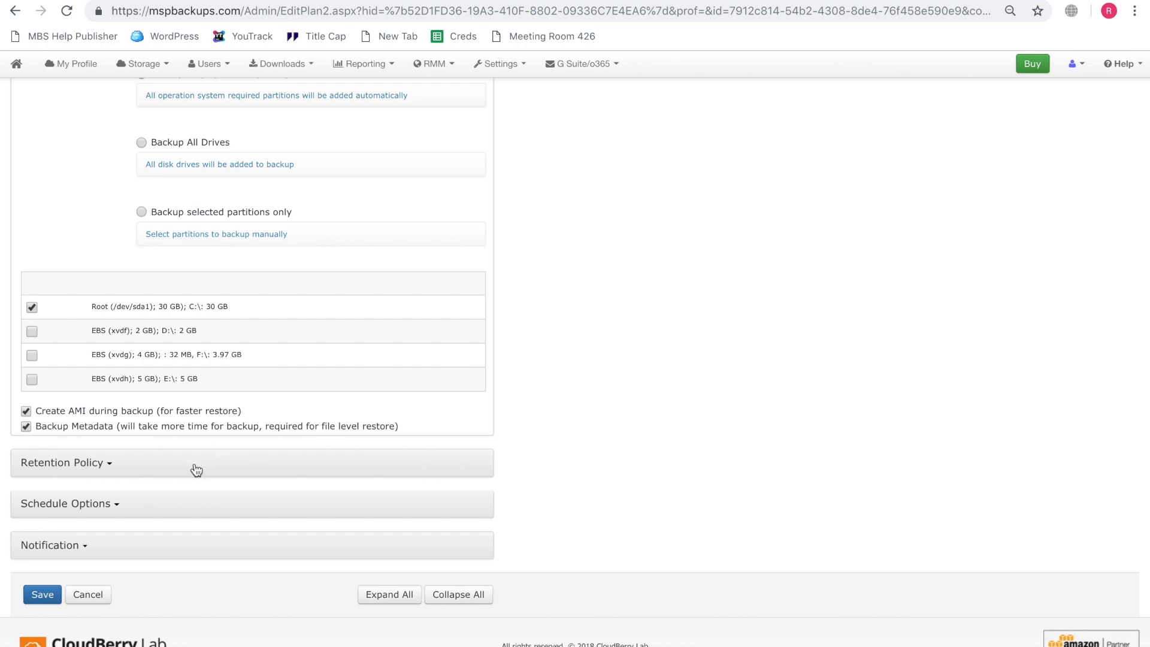
{"action": "left_click", "coordinate": [62, 462]}
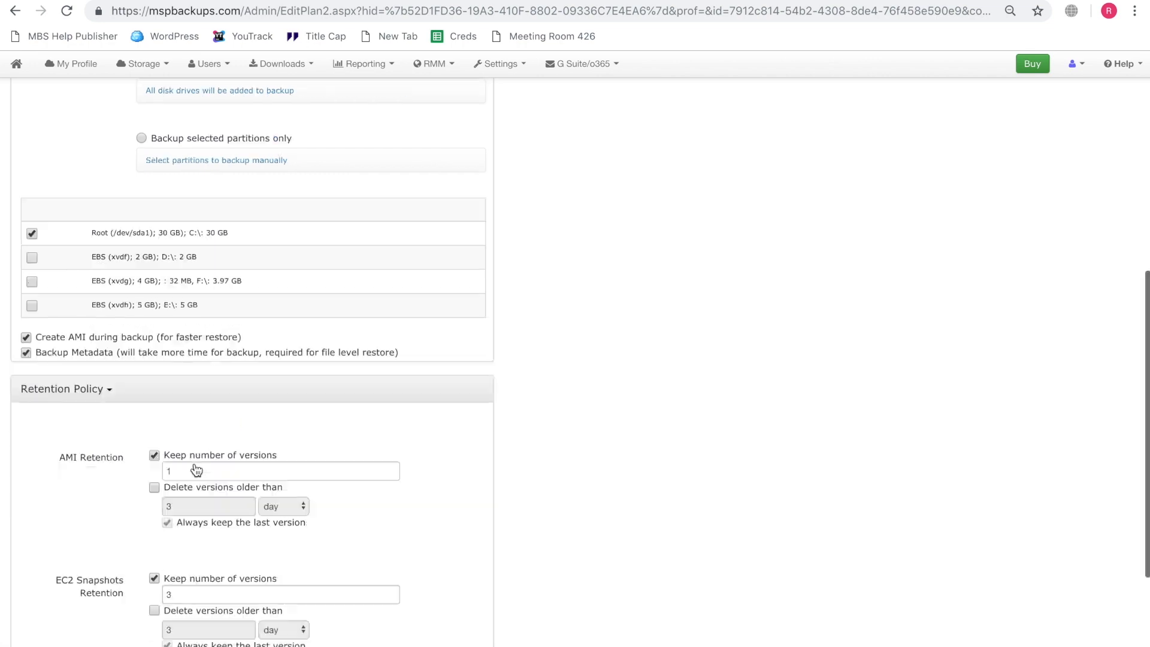
Schedule the backup as recurring weekly on Fridays
{"action": "scroll", "scroll_direction": "down", "scroll_amount": 3}
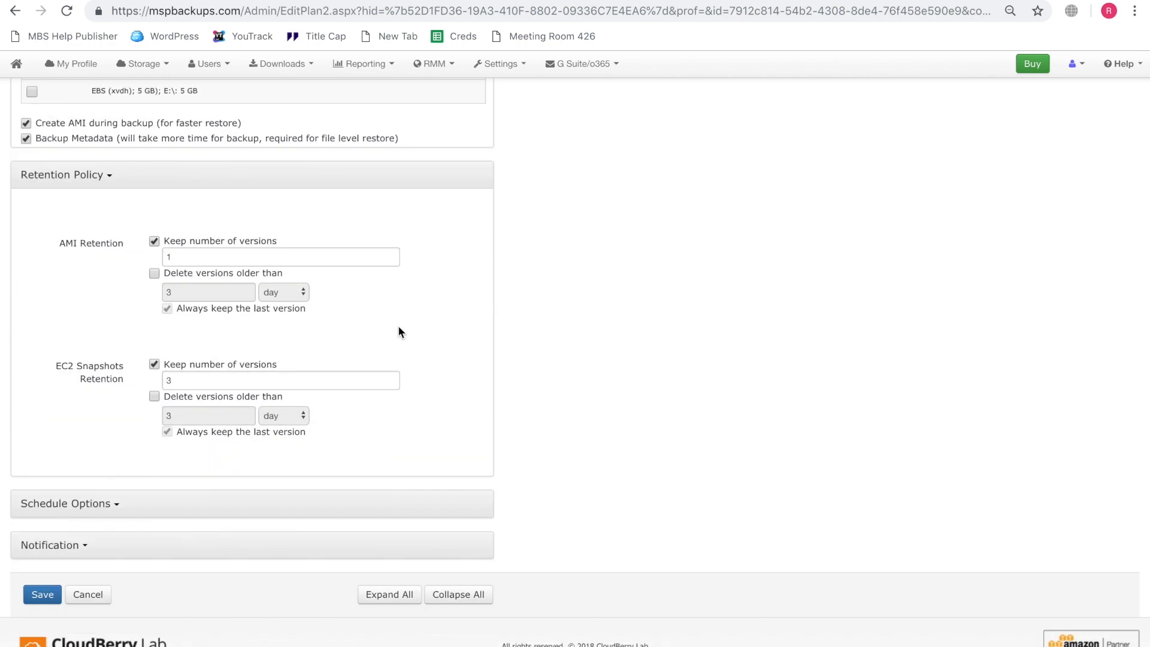
{"action": "mouse_move", "coordinate": [323, 368]}
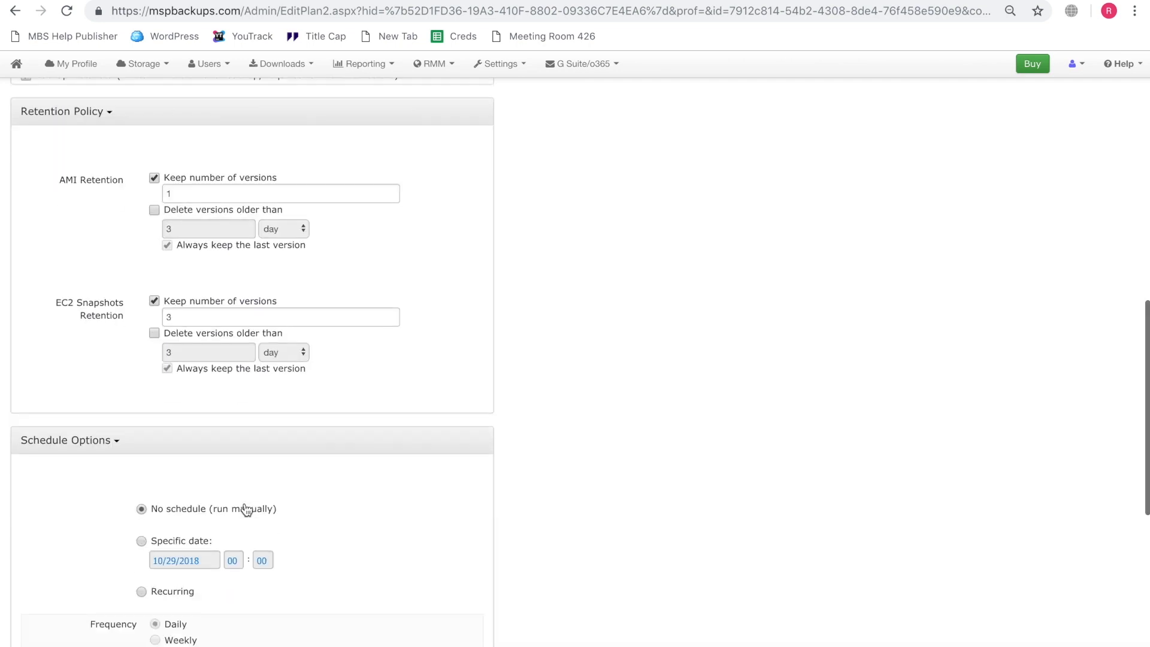
{"action": "left_click", "coordinate": [142, 591]}
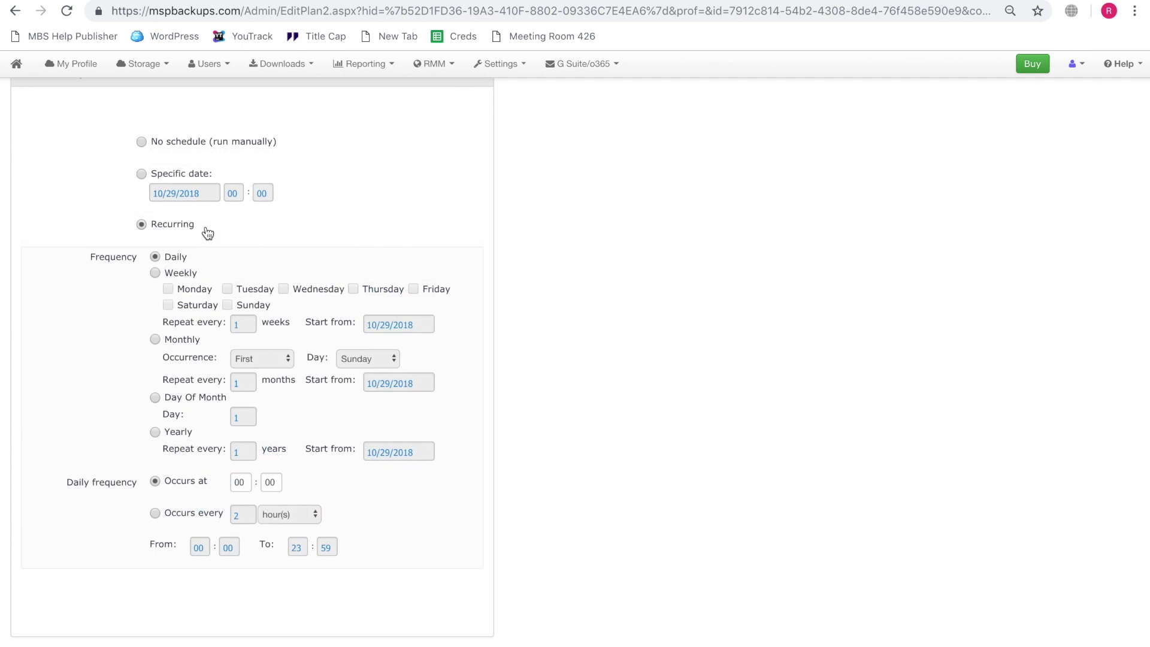
{"action": "left_click", "coordinate": [155, 273]}
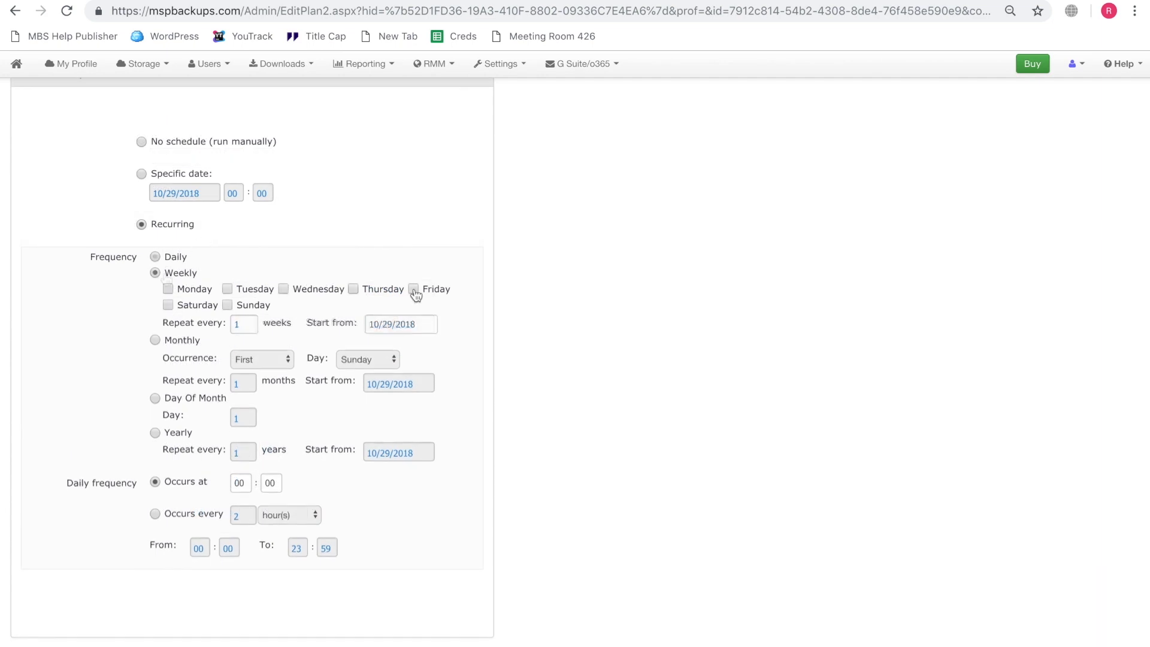
{"action": "left_click", "coordinate": [414, 289]}
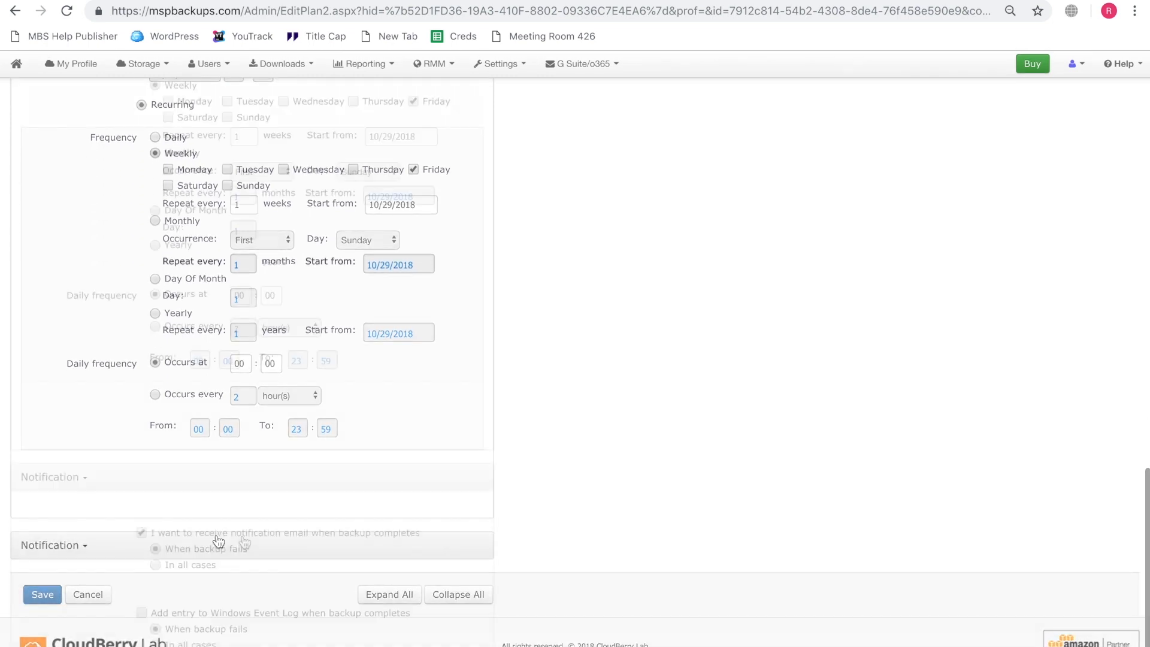
Enable a Windows Event Log entry on backup failure and save the plan
{"action": "scroll", "scroll_direction": "down", "scroll_amount": 3}
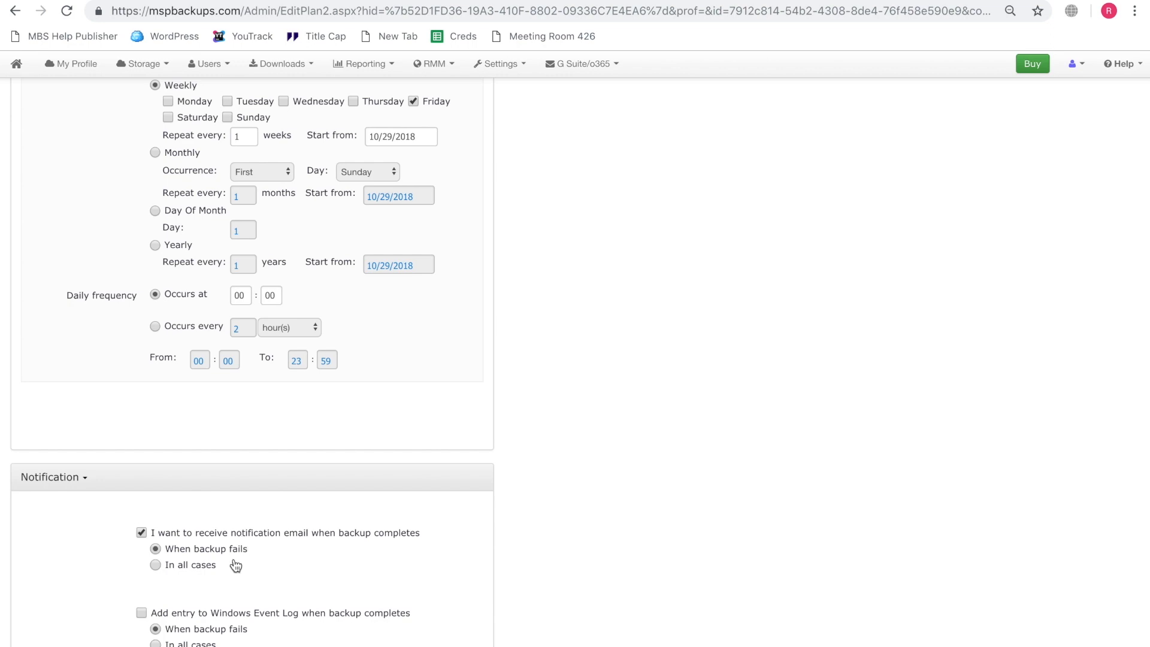
{"action": "scroll", "scroll_direction": "down", "scroll_amount": 3}
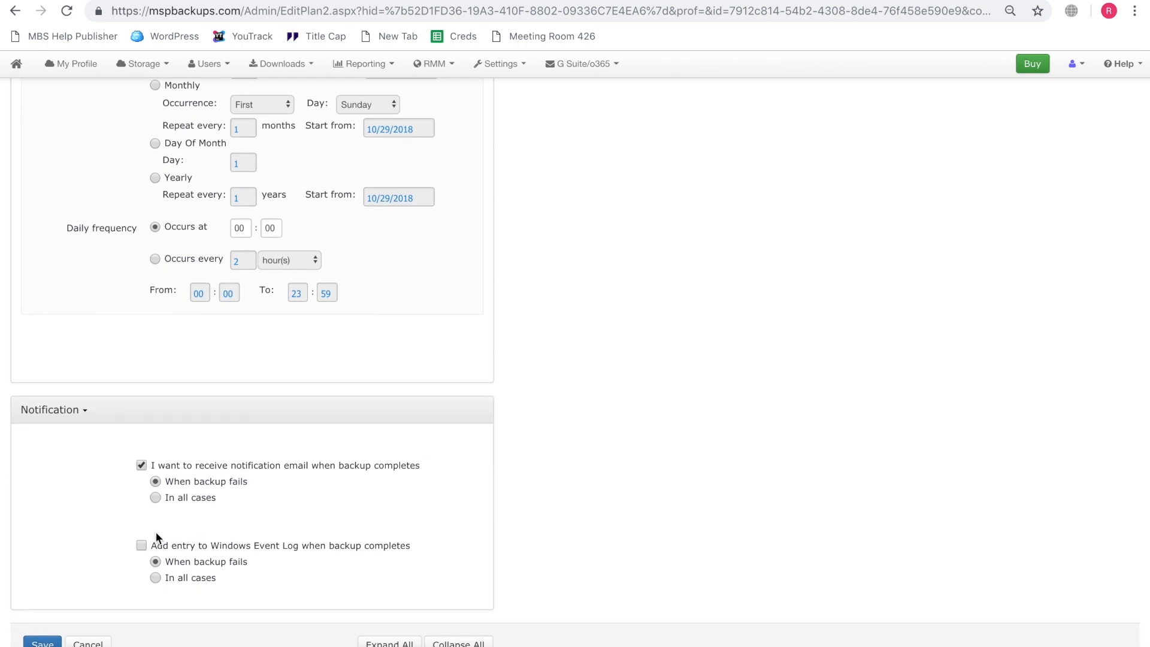
{"action": "left_click", "coordinate": [141, 546]}
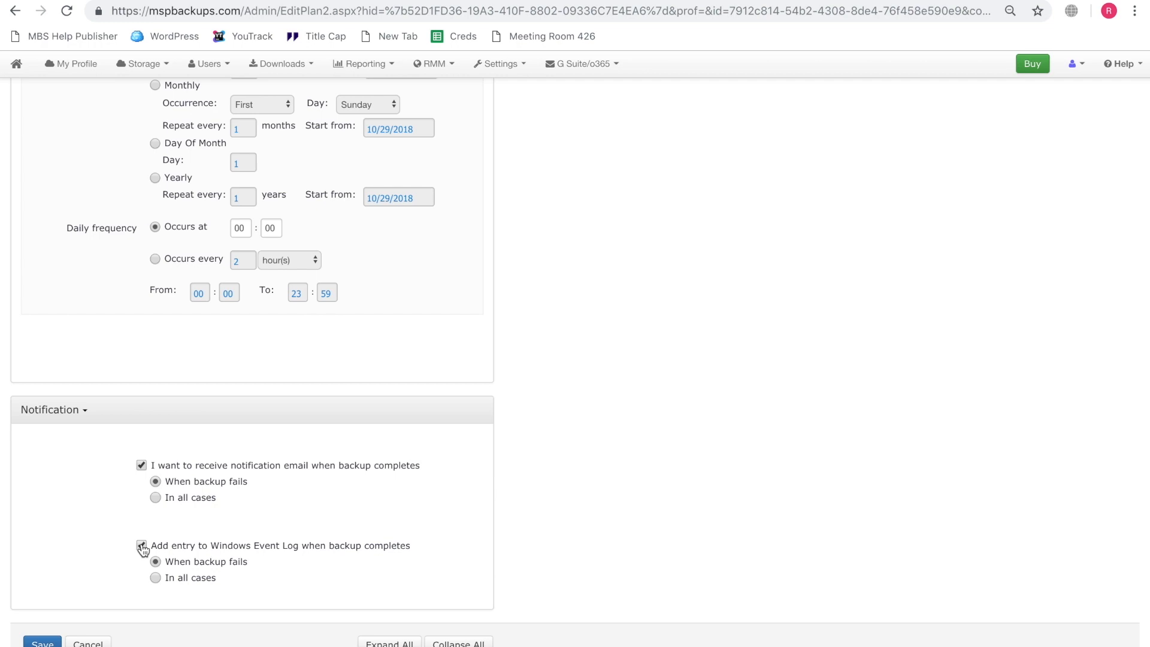
{"action": "left_click", "coordinate": [141, 545]}
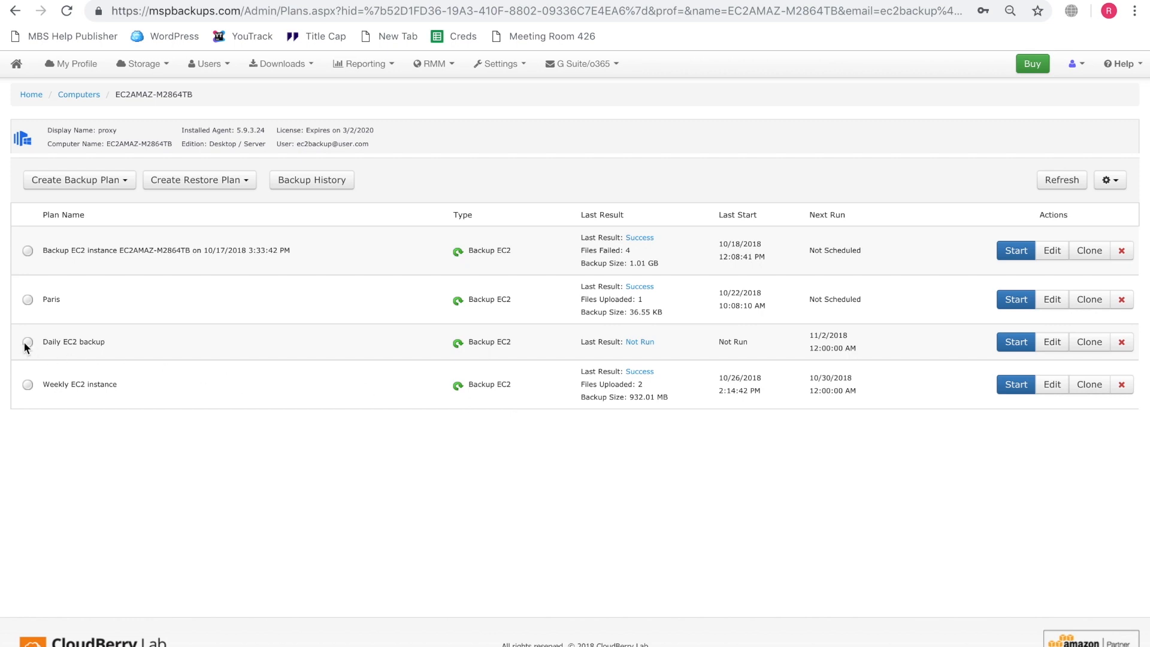
{"action": "mouse_move", "coordinate": [597, 340]}
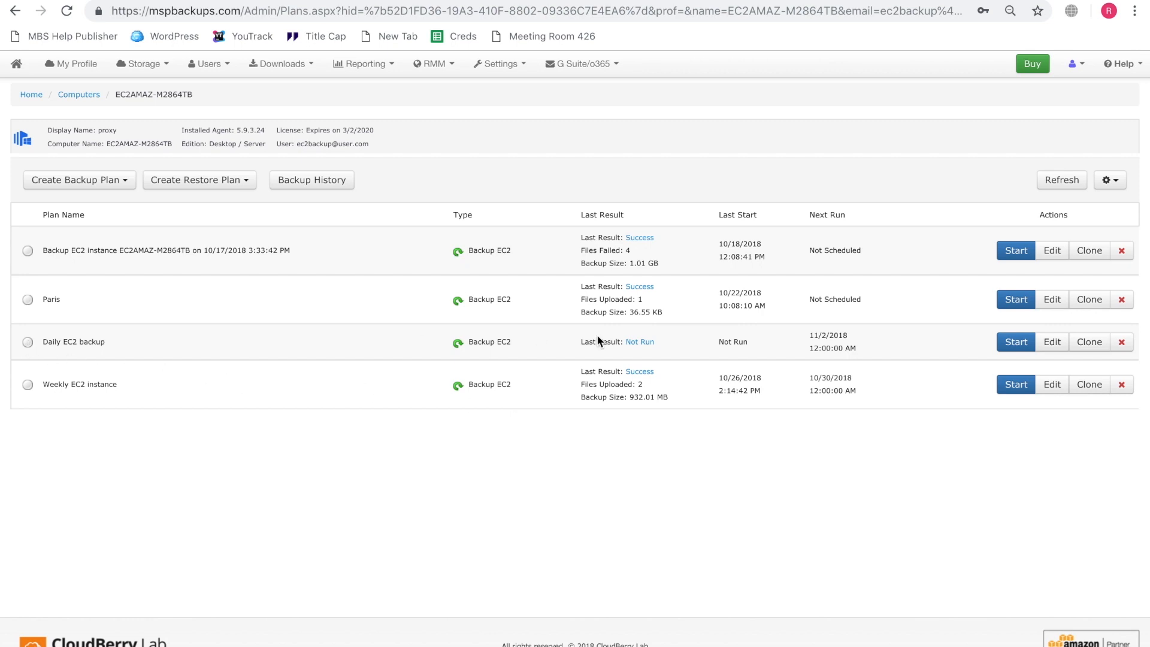
{"action": "mouse_move", "coordinate": [867, 344]}
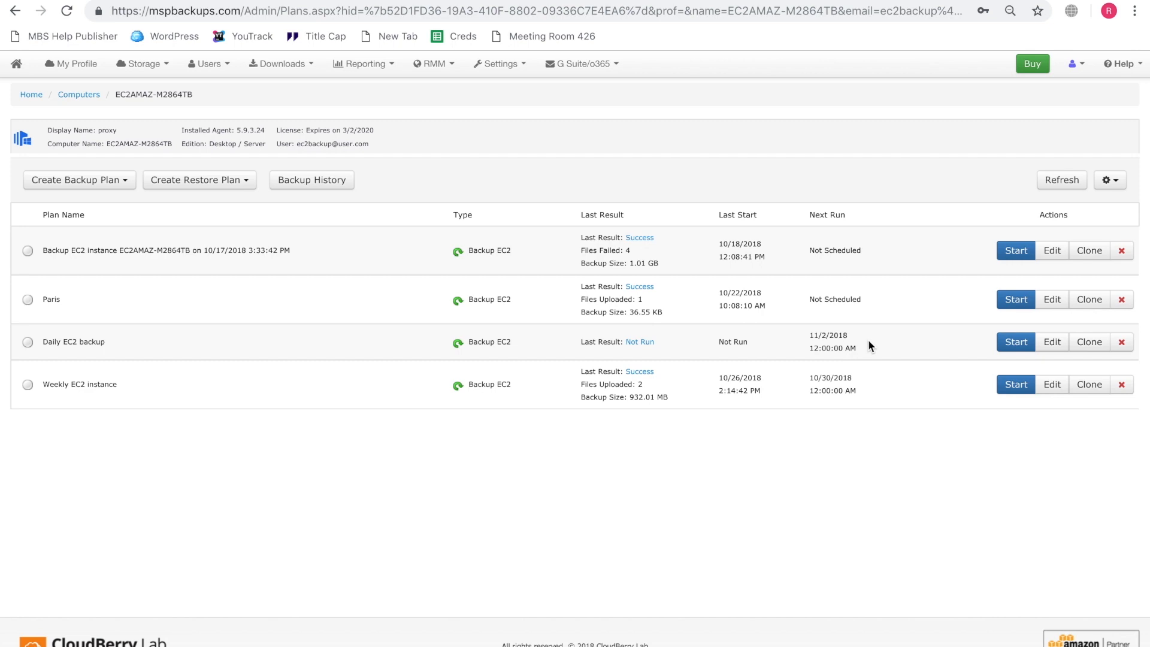
Start the Daily EC2 backup plan now so it shows Preparing
{"action": "left_click", "coordinate": [1016, 341]}
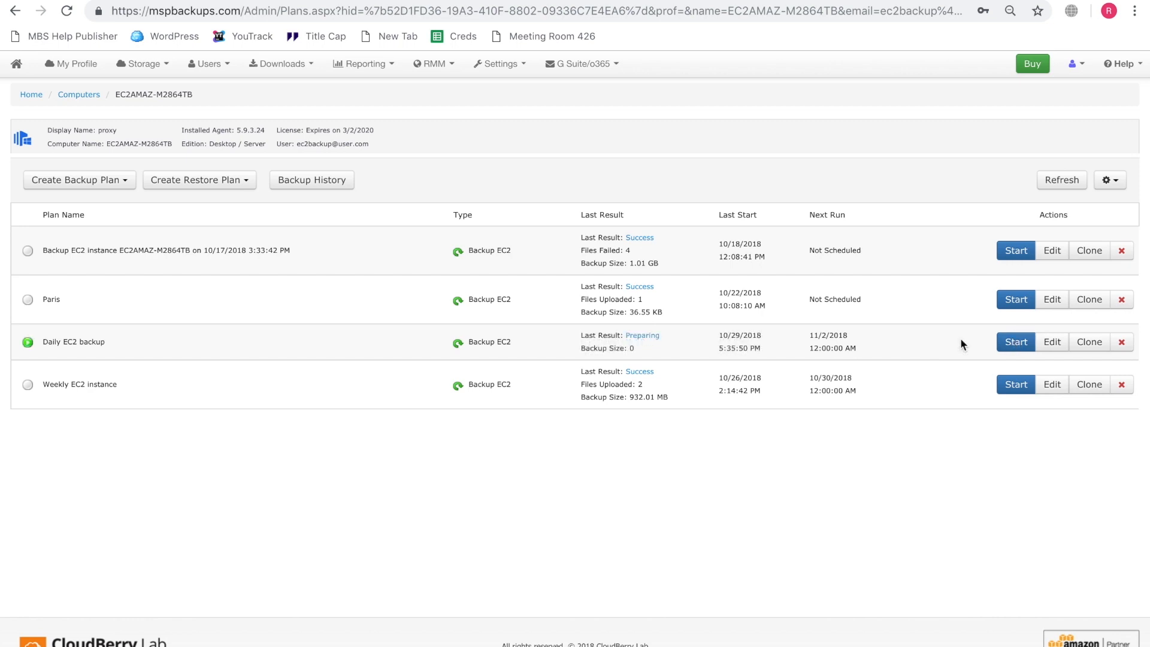
{"action": "mouse_move", "coordinate": [642, 336]}
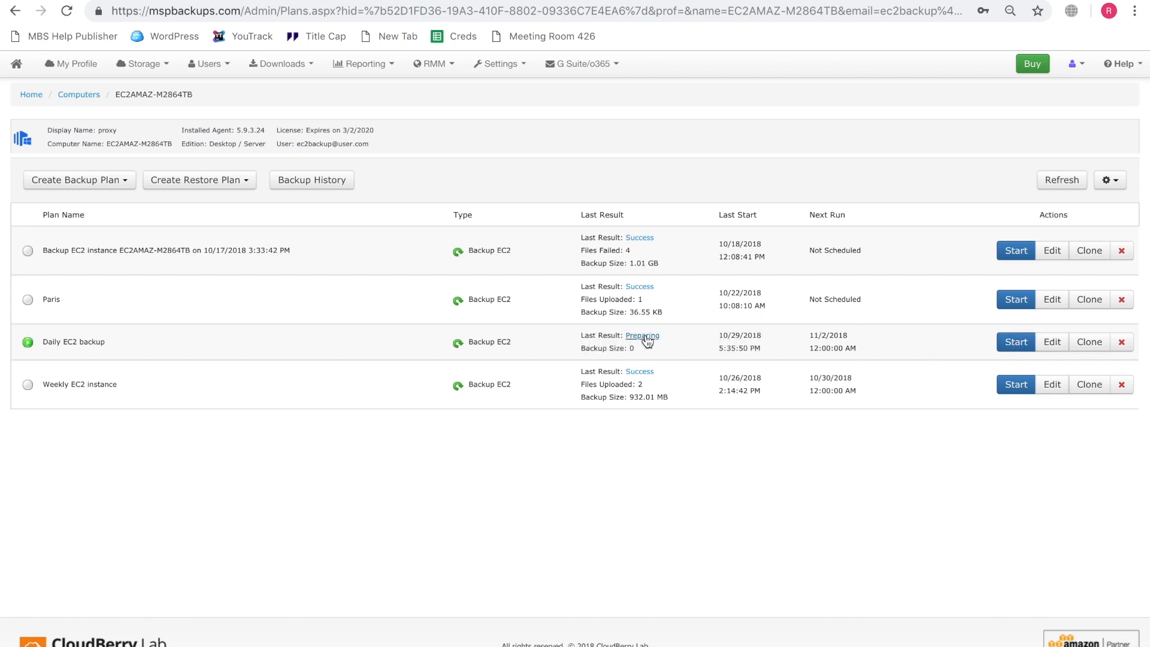
{"action": "mouse_move", "coordinate": [648, 339]}
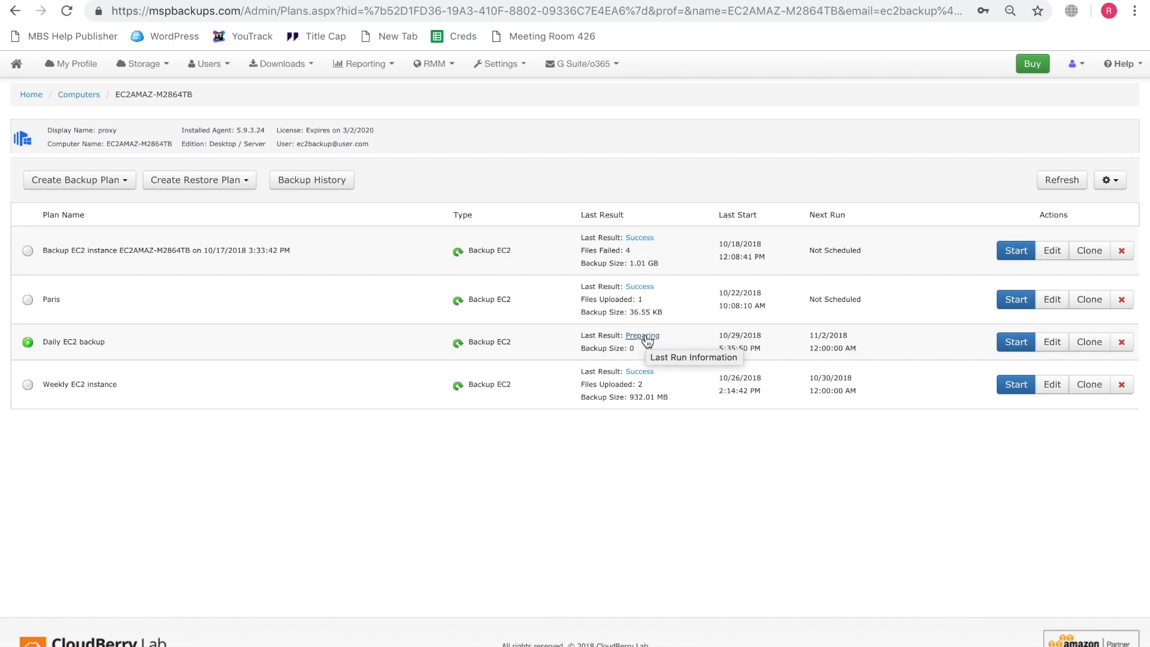
{"action": "mouse_move", "coordinate": [648, 340]}
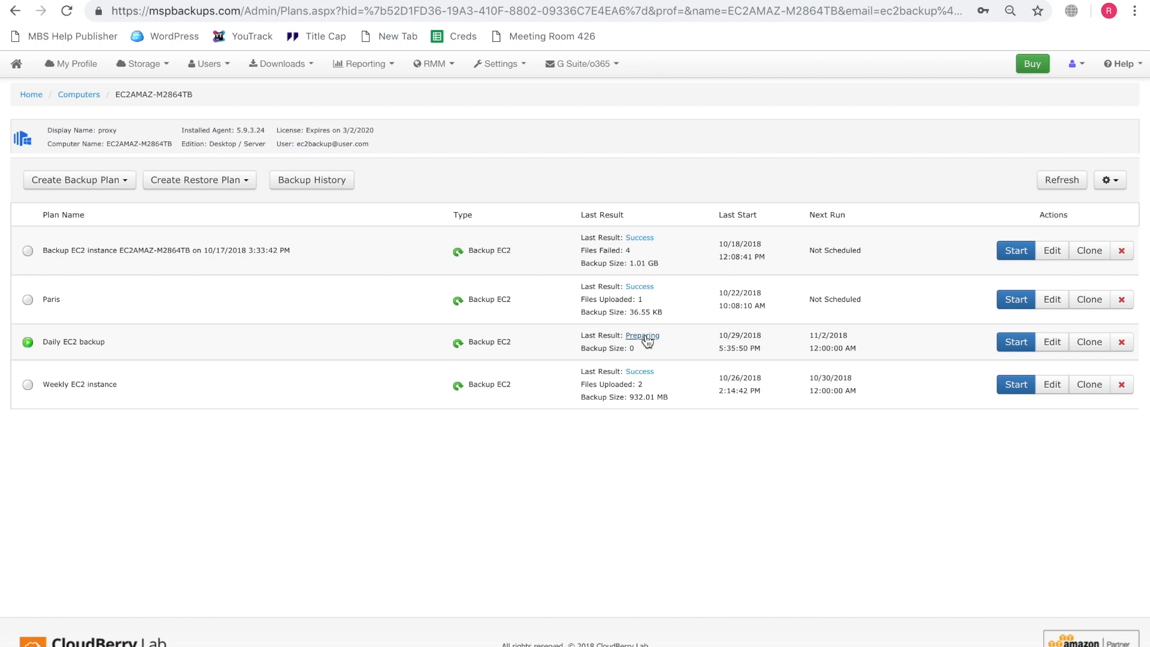
{"action": "left_click", "coordinate": [432, 63]}
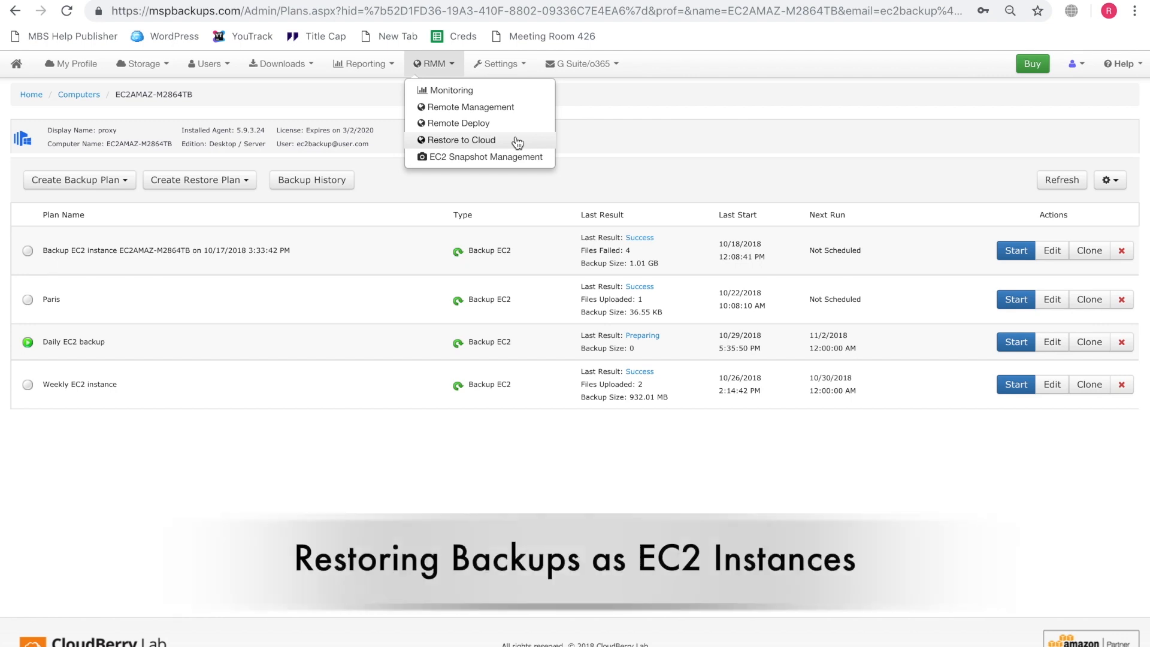
Go to Restore to Cloud and begin a new Amazon EC2 restore plan
{"action": "left_click", "coordinate": [461, 139]}
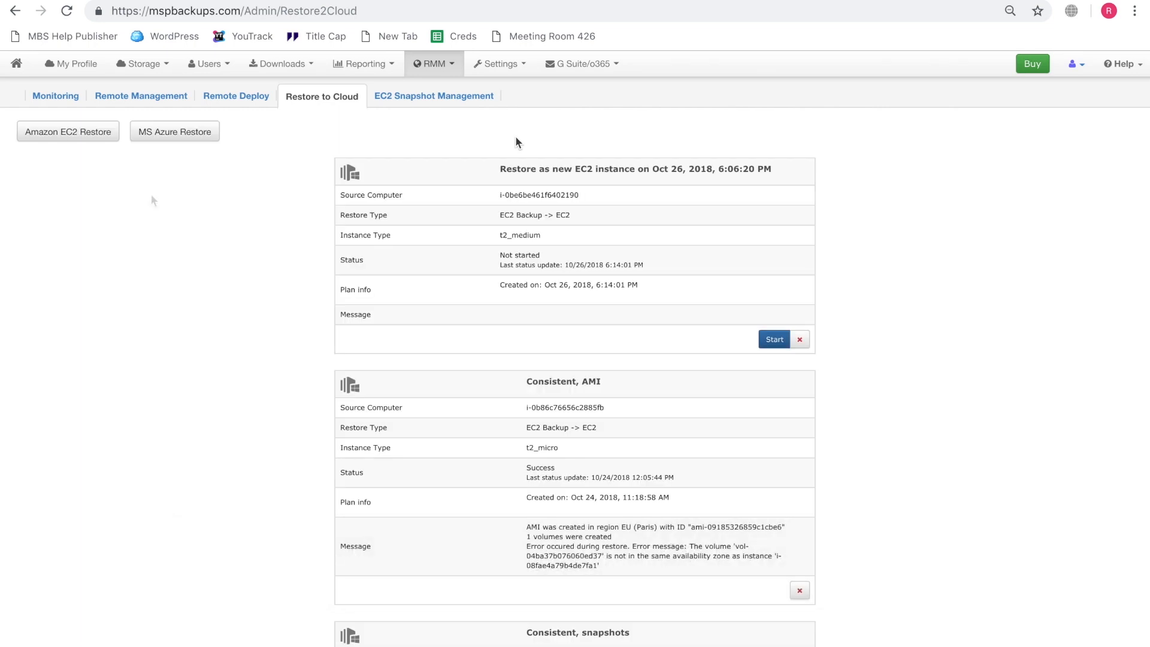
{"action": "mouse_move", "coordinate": [132, 190]}
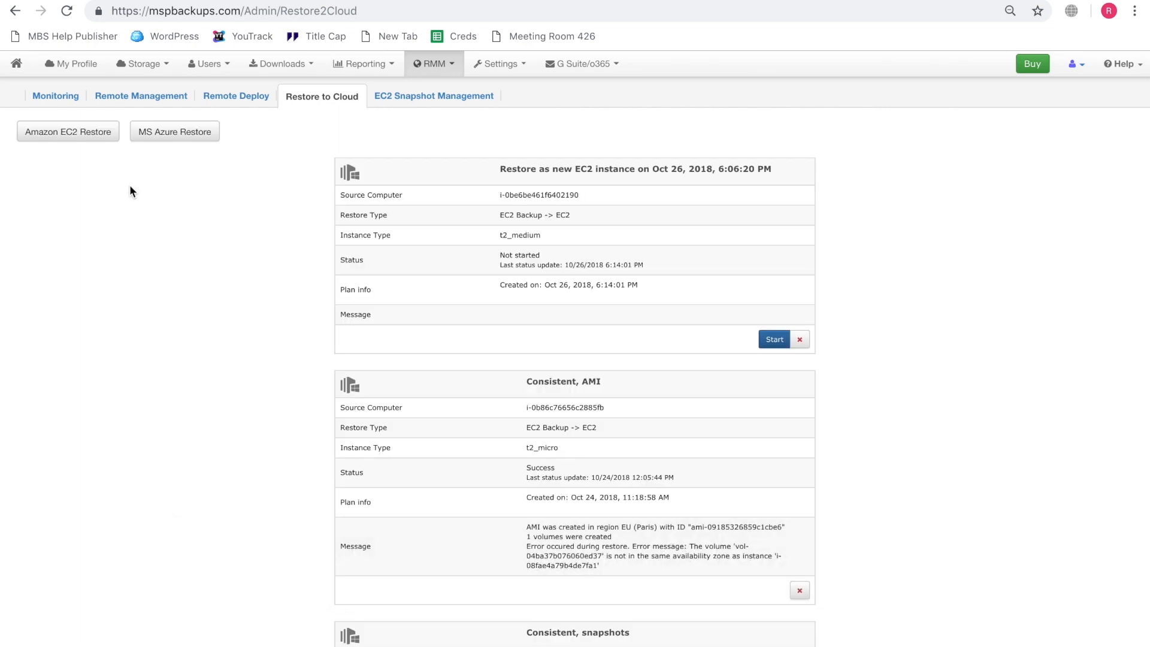
{"action": "left_click", "coordinate": [67, 131]}
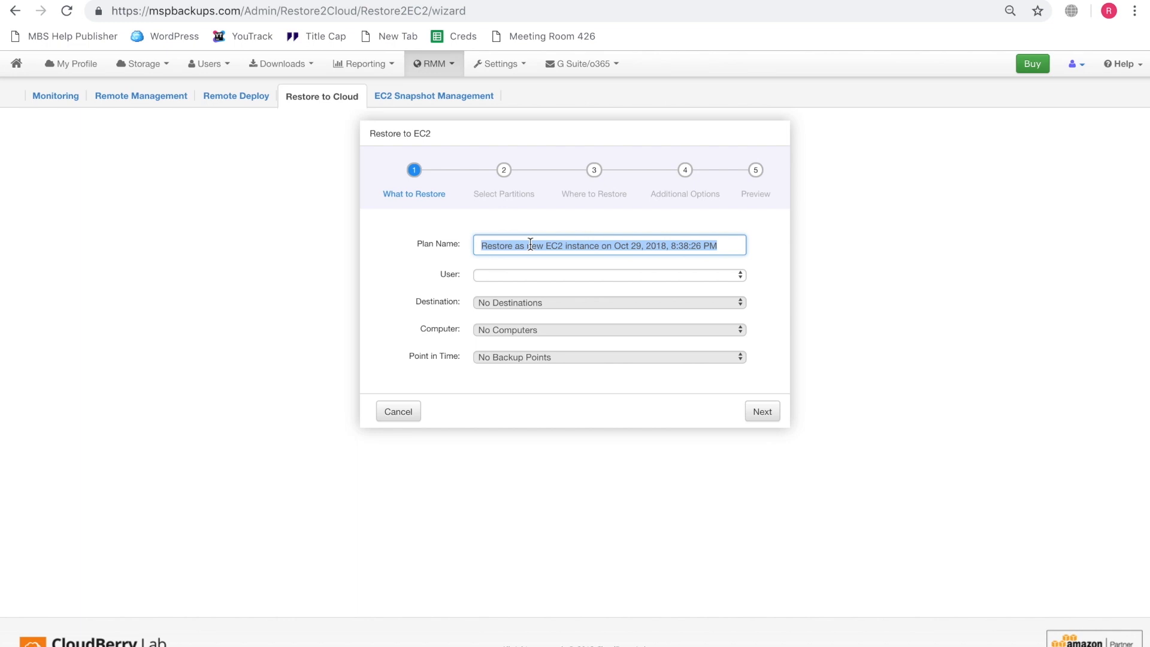
Name the restore plan, choose its user, S3 London (role) destination, source computer and 10/26/2018 point
{"action": "type", "text": "One-time resto"}
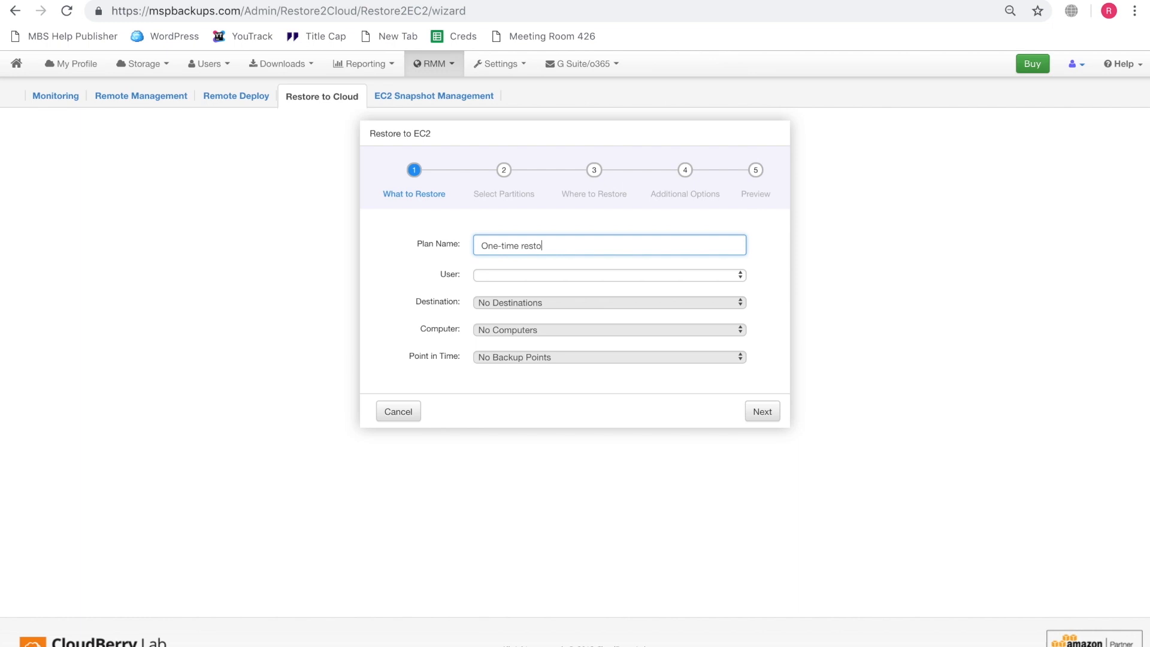
{"action": "left_click", "coordinate": [608, 275]}
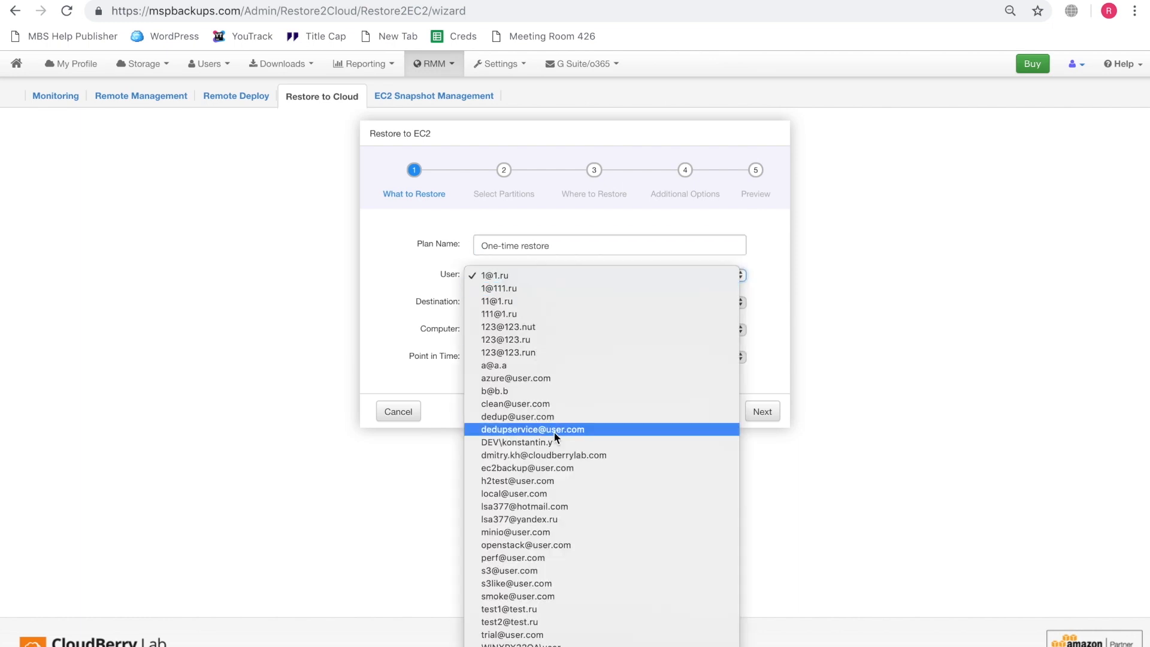
{"action": "left_click", "coordinate": [527, 467]}
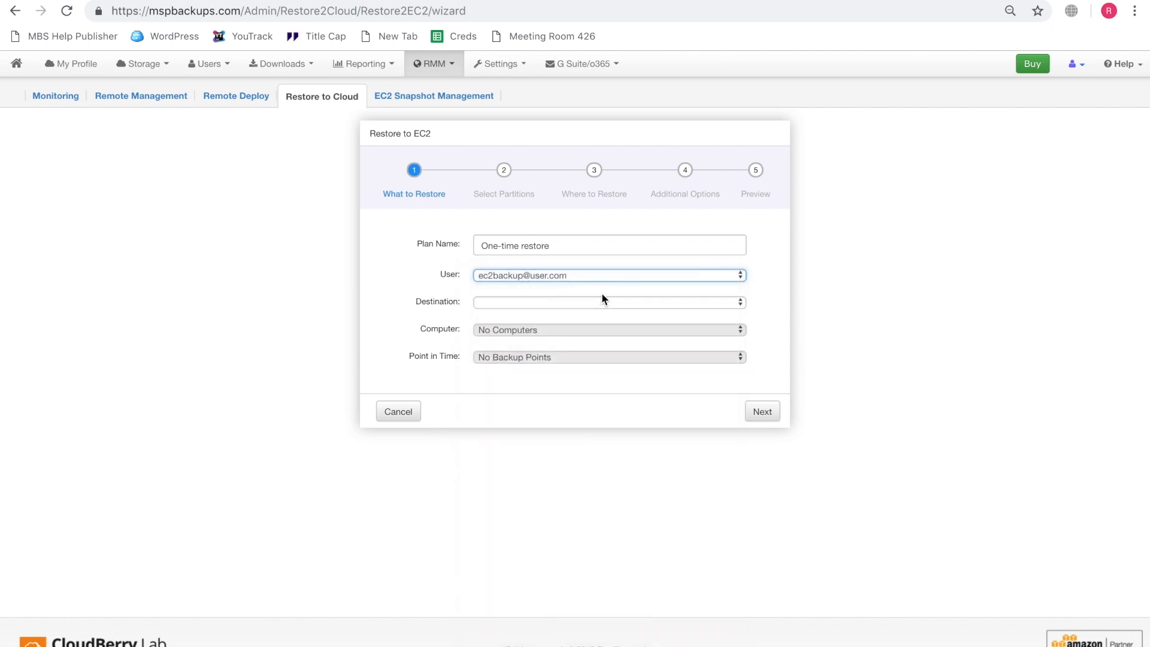
{"action": "left_click", "coordinate": [608, 302]}
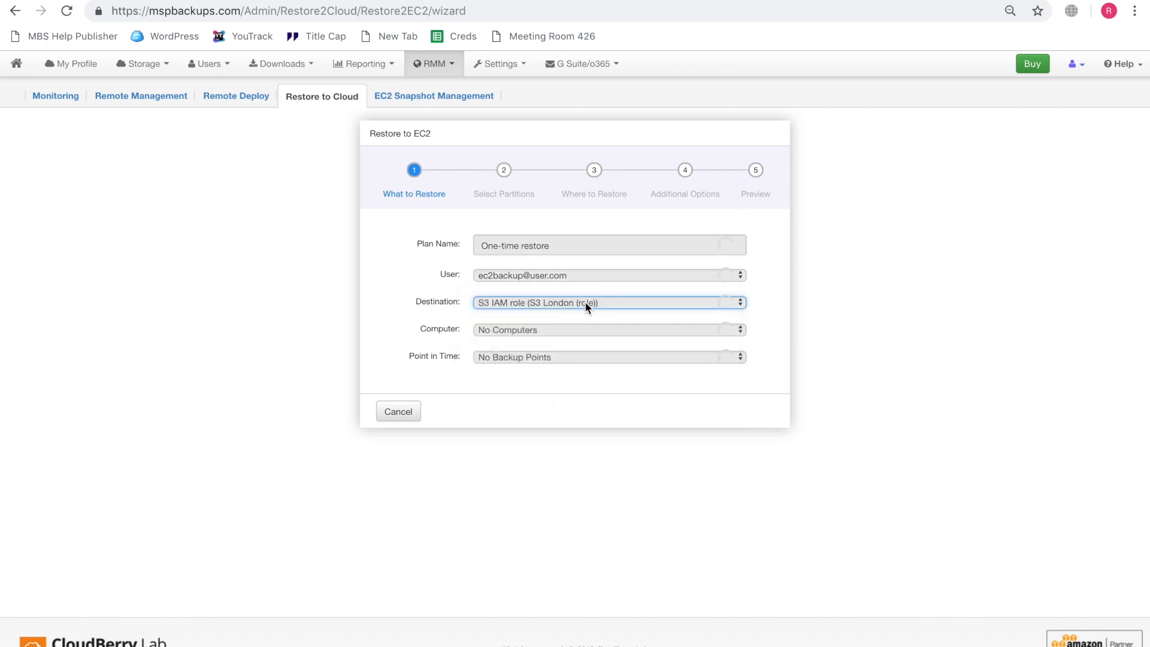
{"action": "left_click", "coordinate": [609, 329]}
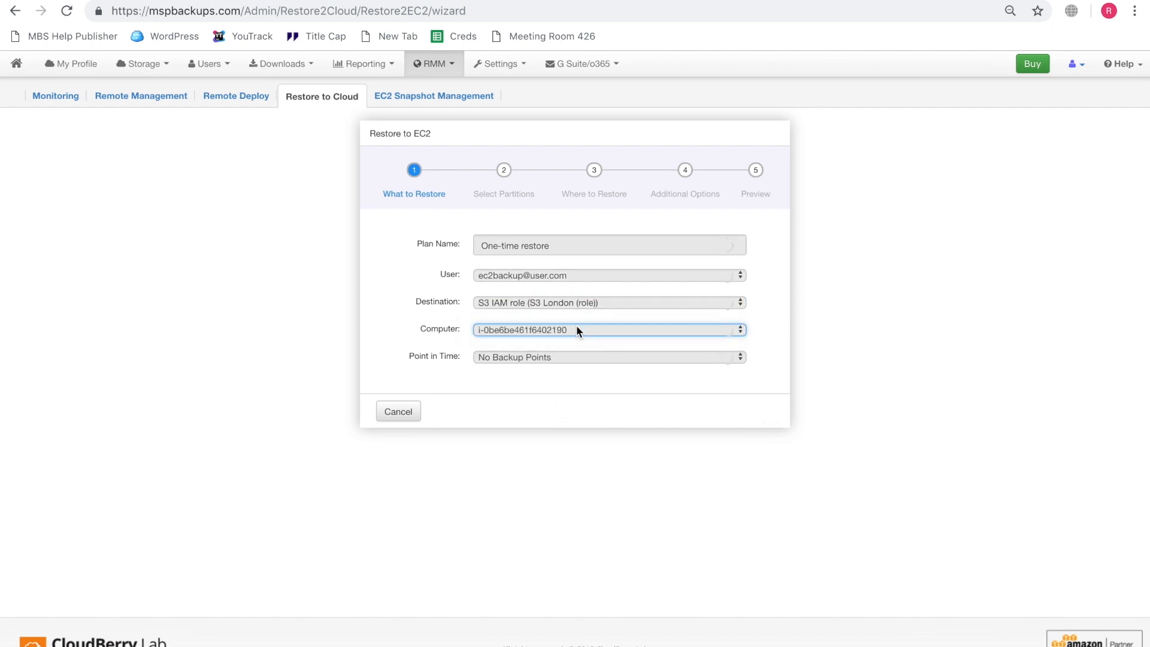
{"action": "left_click", "coordinate": [610, 357]}
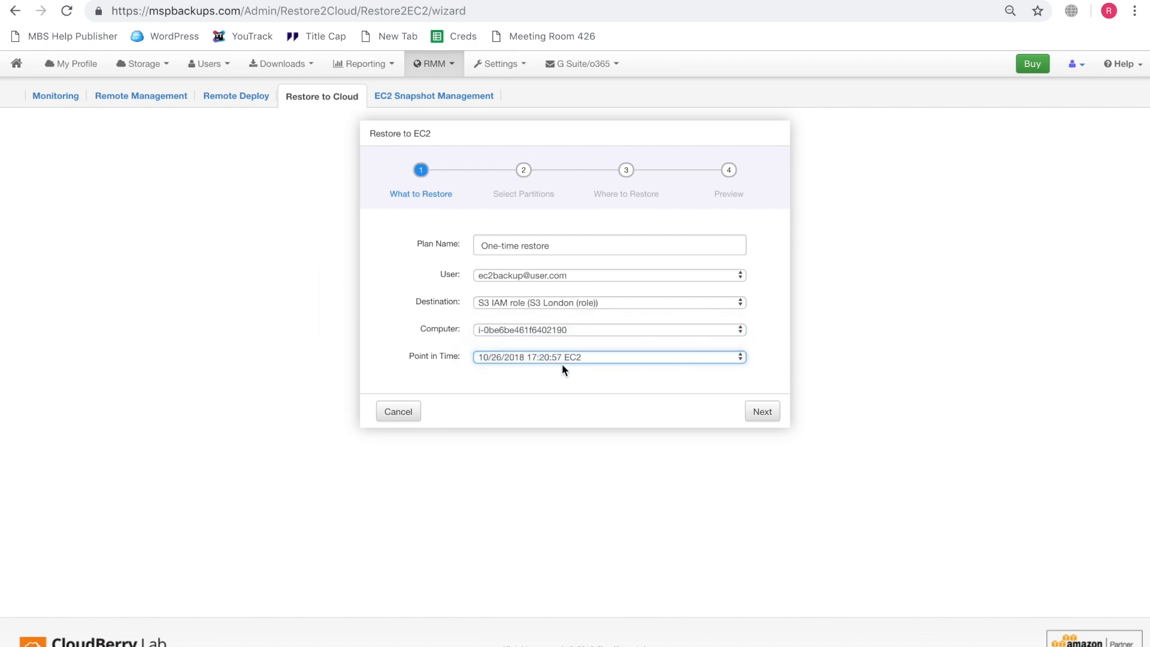
{"action": "left_click", "coordinate": [762, 411]}
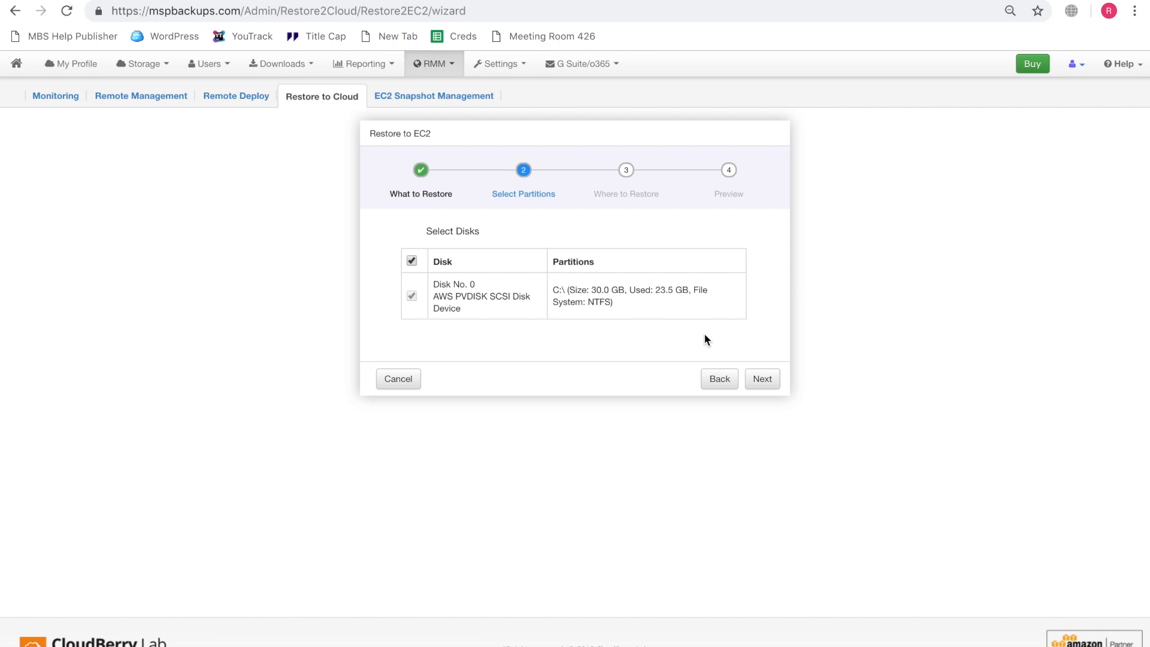
{"action": "mouse_move", "coordinate": [665, 337]}
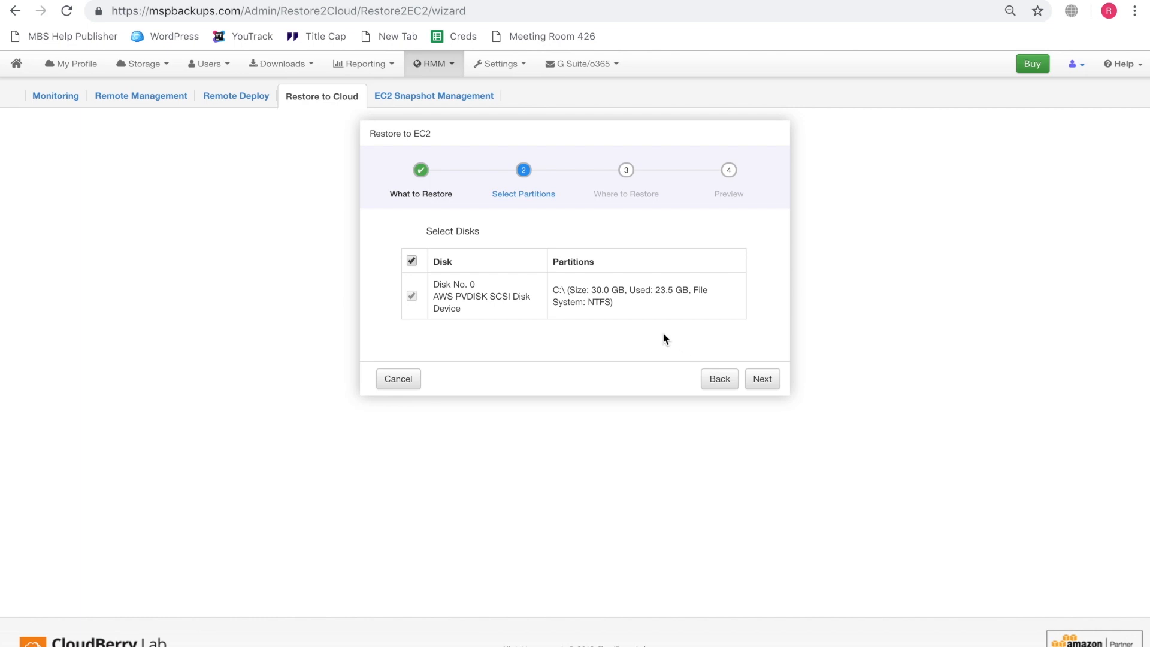
Set the target EC2 instance type to t2_medium and enable Consistent Restore
{"action": "left_click", "coordinate": [761, 379]}
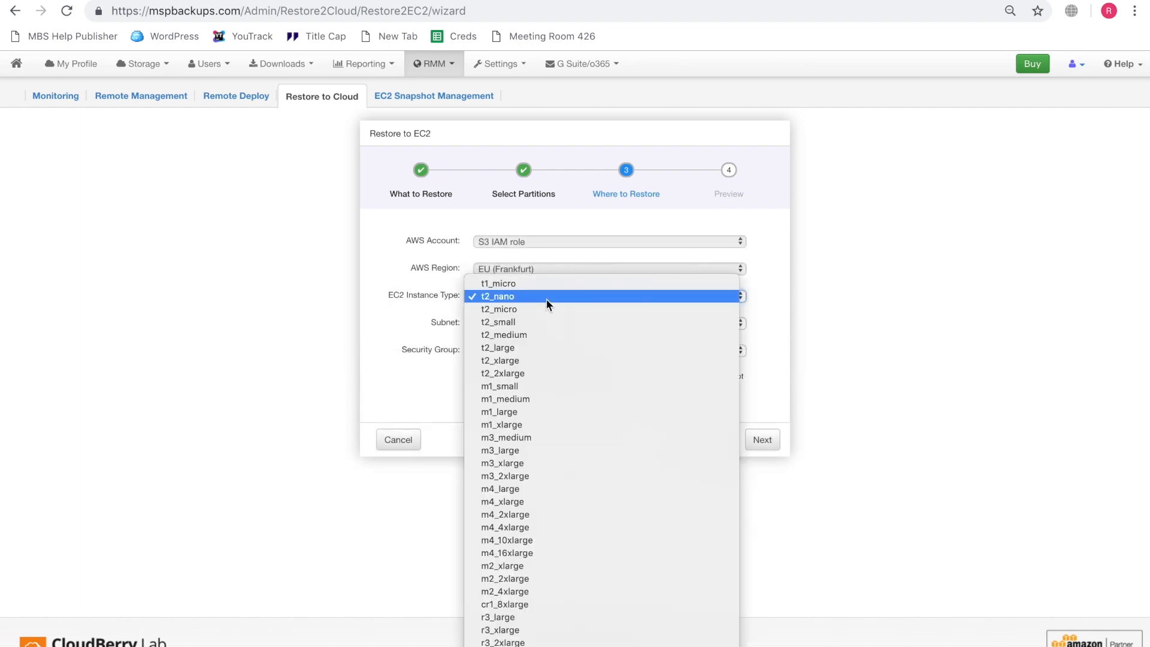
{"action": "left_click", "coordinate": [503, 335]}
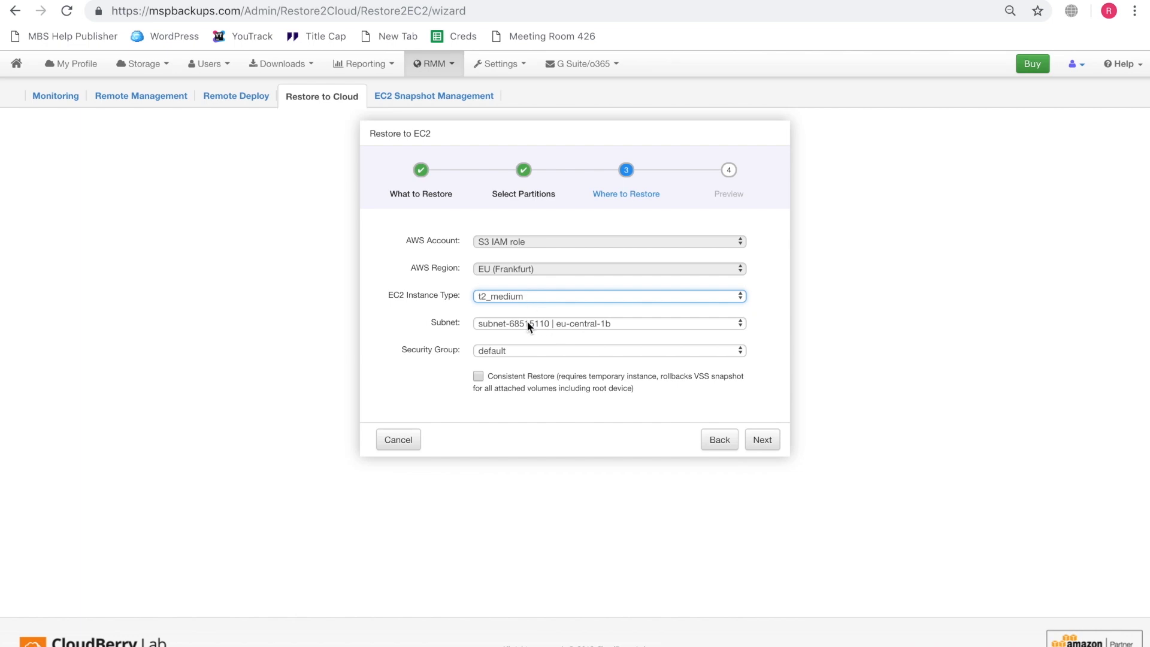
{"action": "mouse_move", "coordinate": [527, 357]}
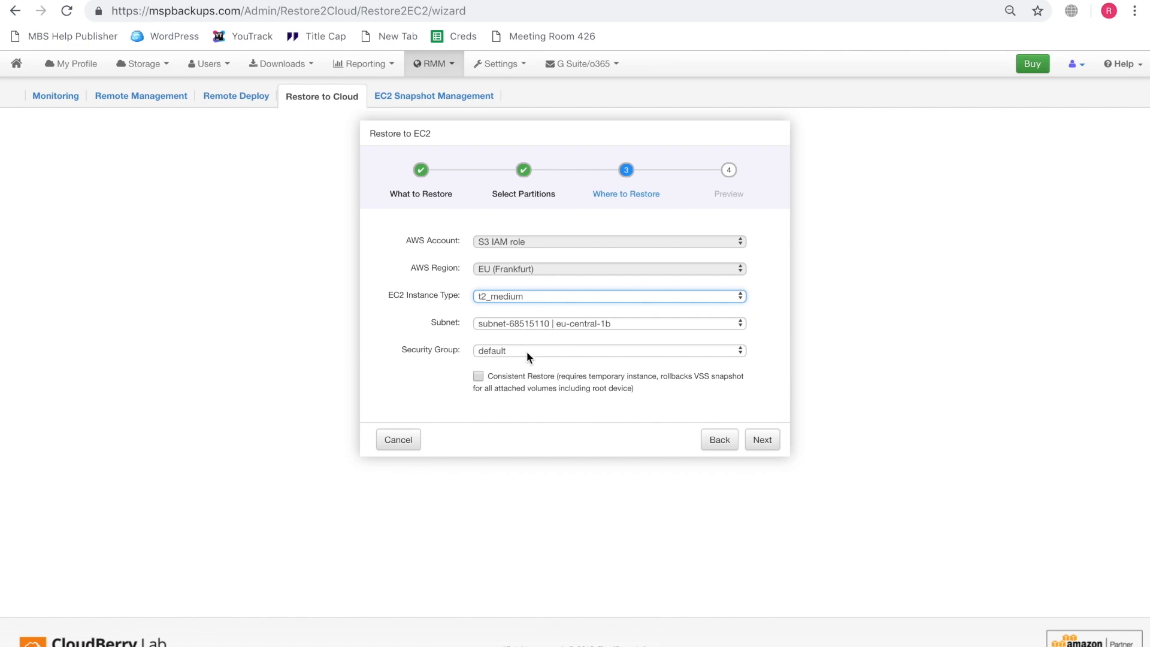
{"action": "mouse_move", "coordinate": [512, 378]}
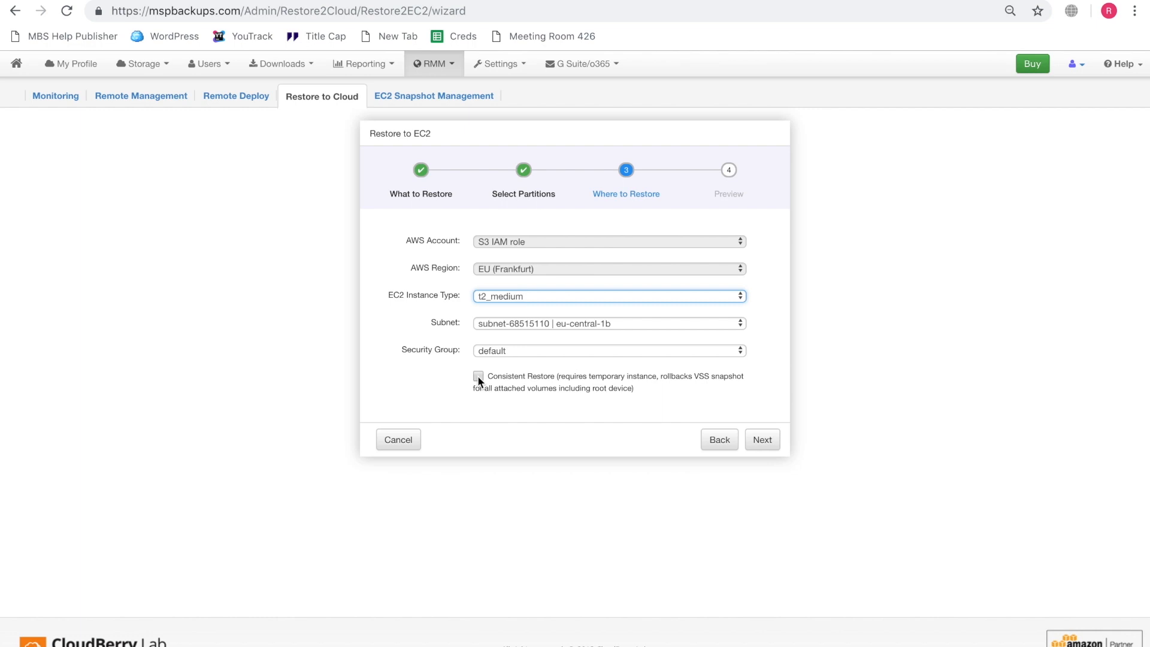
{"action": "left_click", "coordinate": [478, 376]}
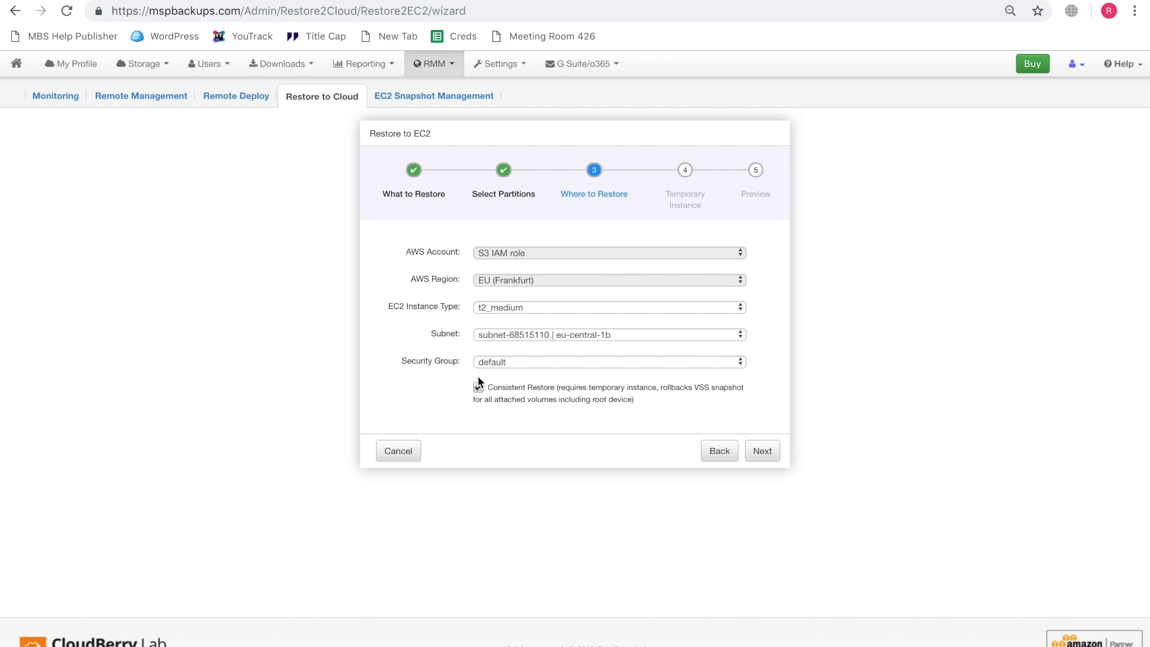
{"action": "left_click", "coordinate": [478, 388]}
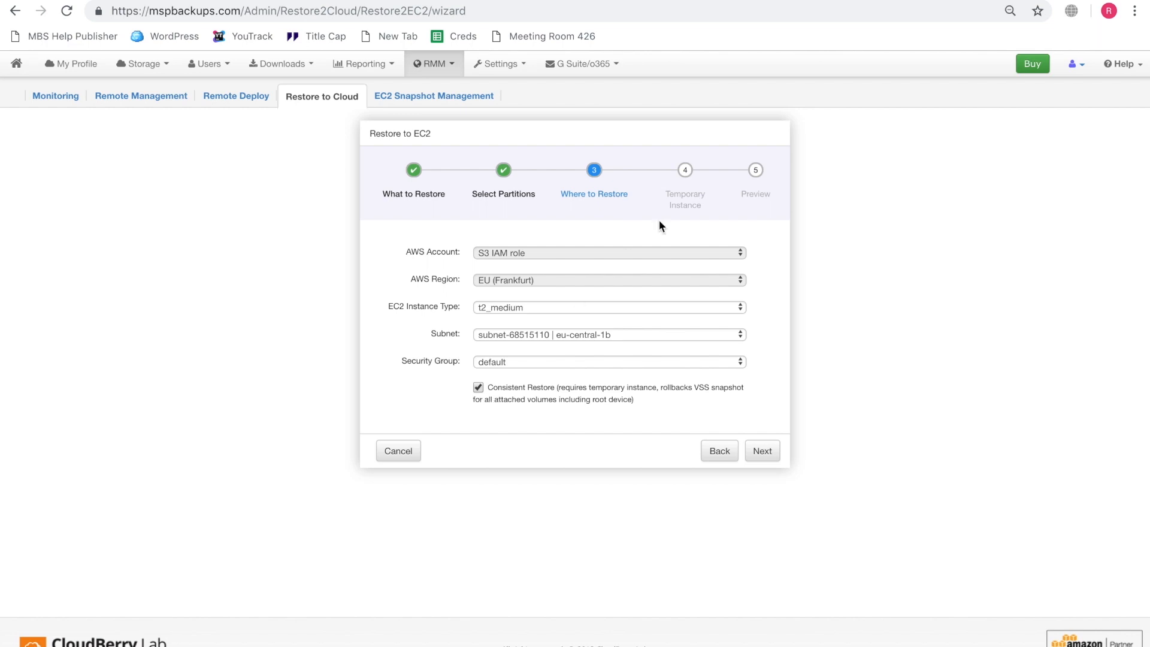
{"action": "mouse_move", "coordinate": [513, 359]}
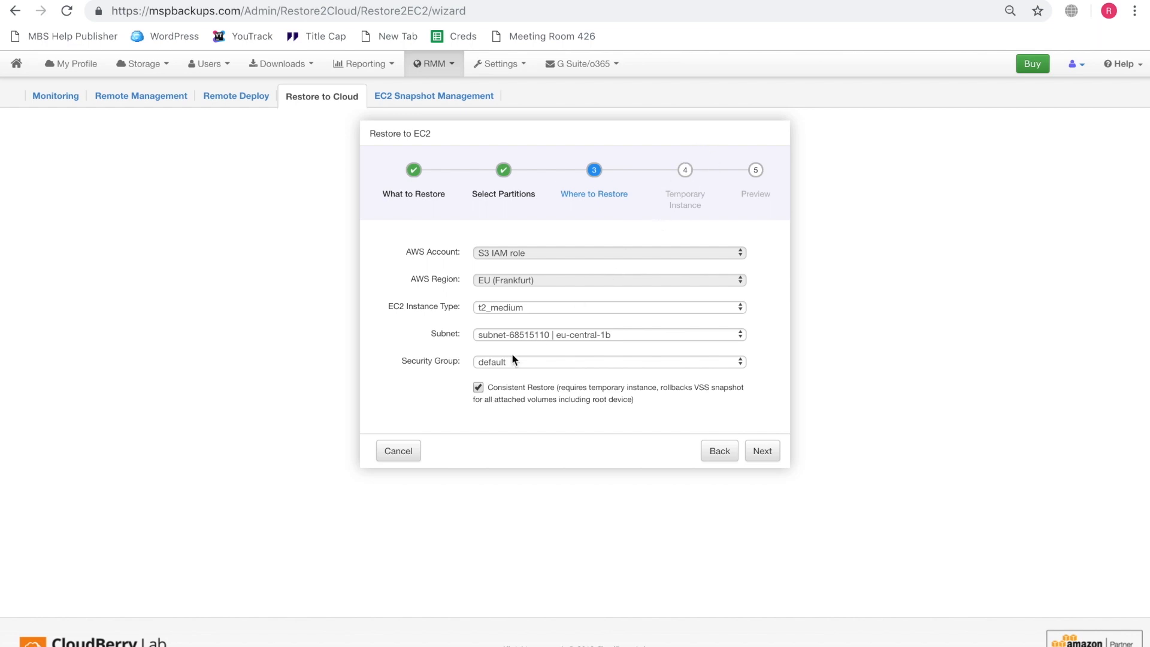
{"action": "left_click", "coordinate": [477, 386]}
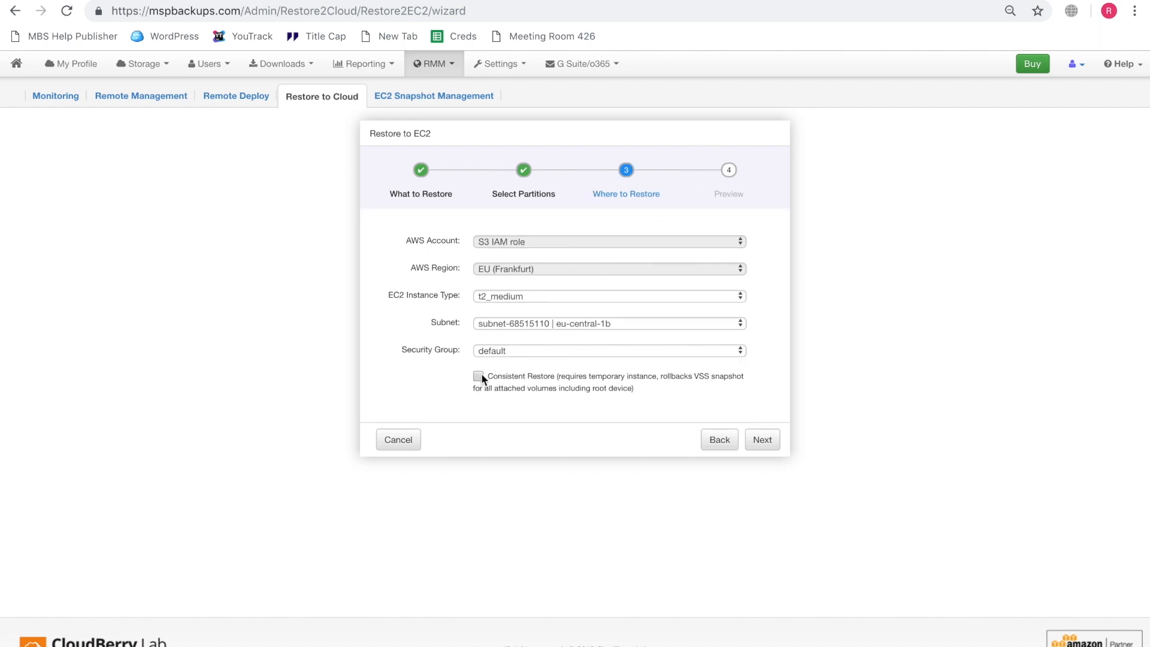
{"action": "left_click", "coordinate": [479, 376]}
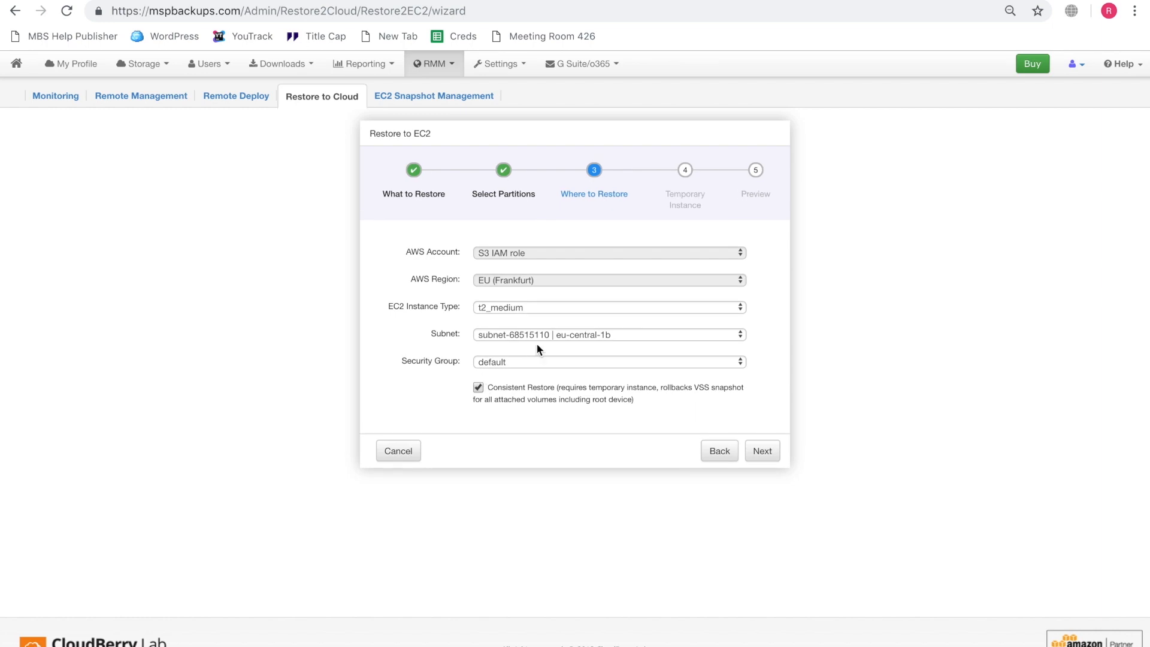
Advance to the Temporary Instance step showing the RDP security group and Windows Server 2012 R2 AMI
{"action": "left_click", "coordinate": [761, 450]}
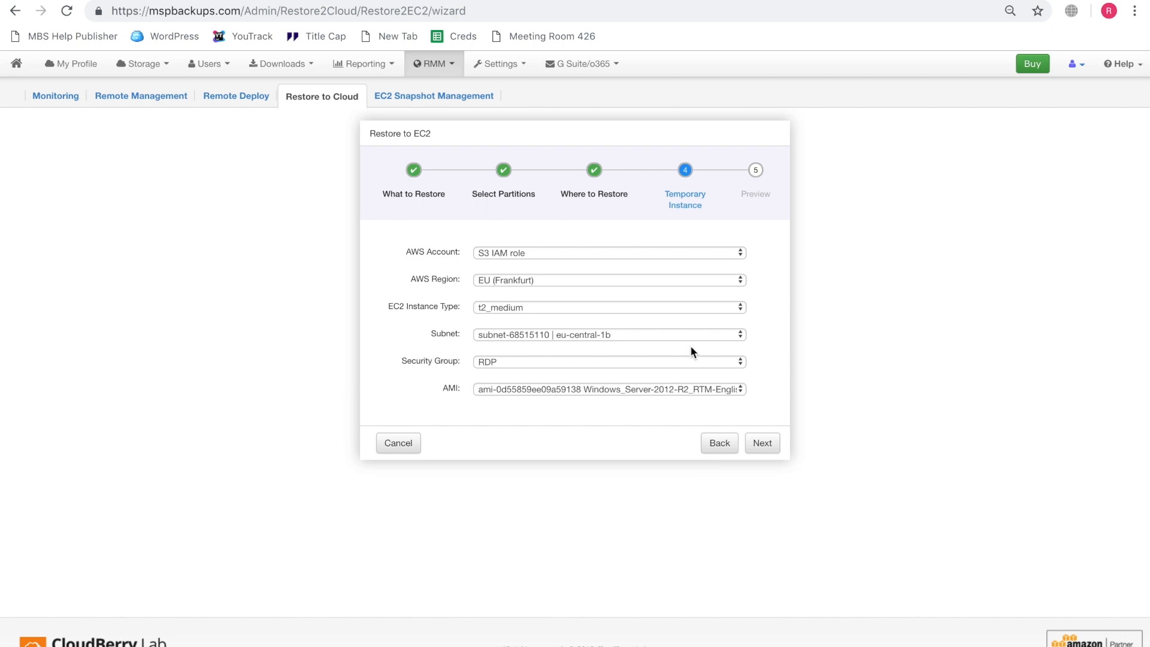
{"action": "mouse_move", "coordinate": [642, 247]}
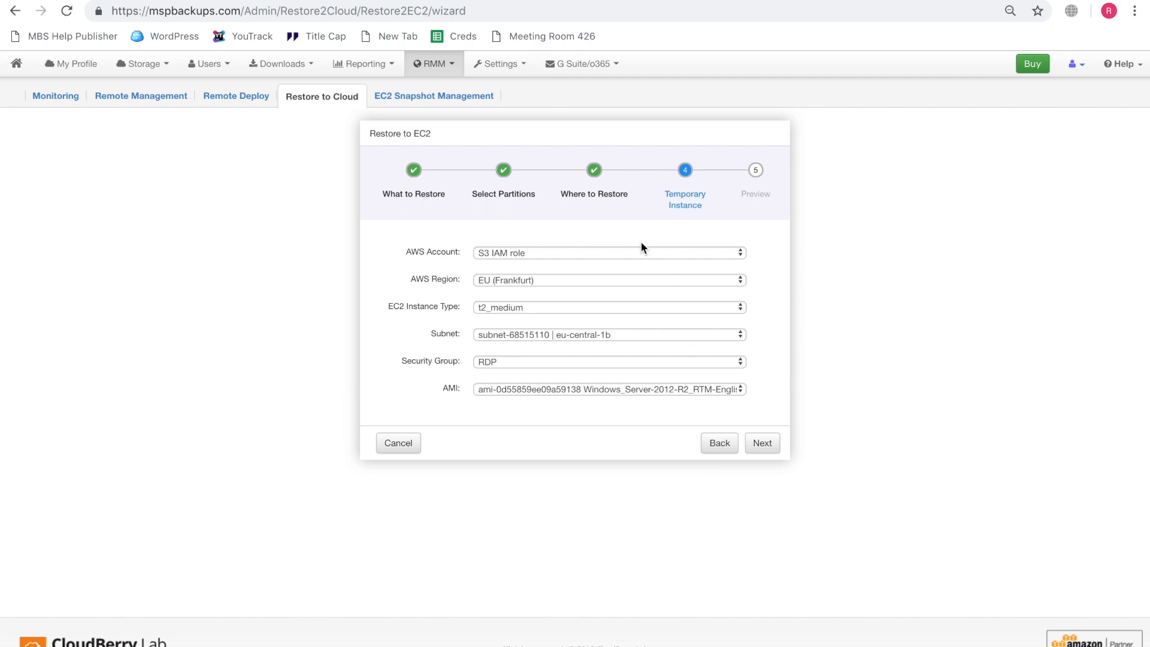
{"action": "mouse_move", "coordinate": [653, 311]}
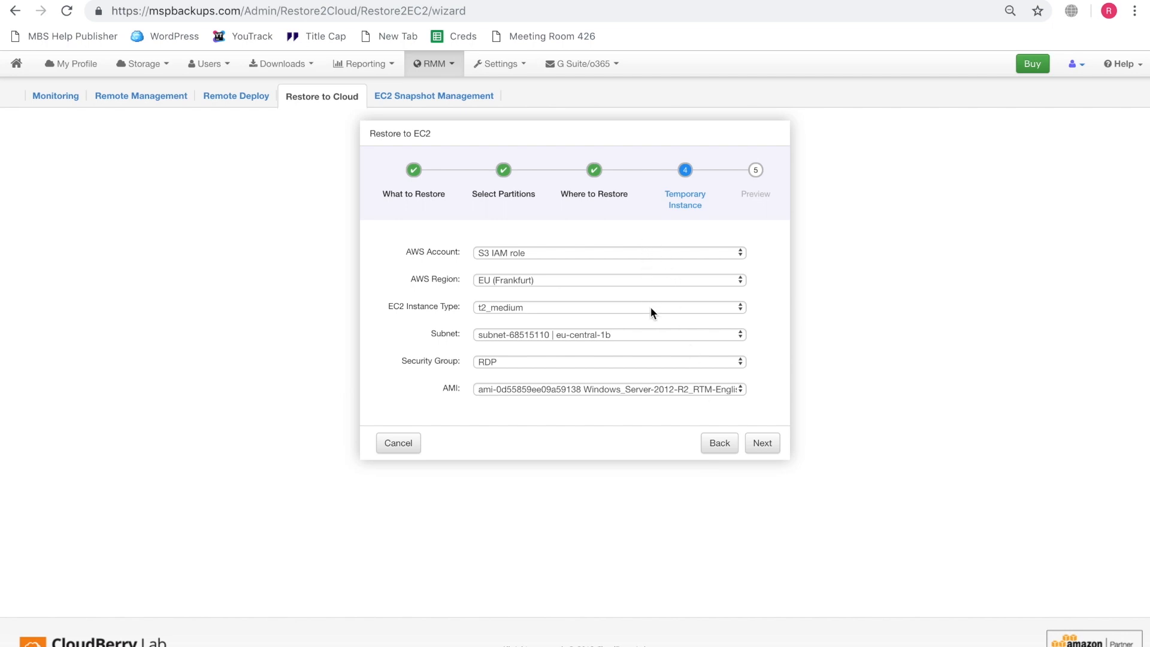
{"action": "mouse_move", "coordinate": [714, 412]}
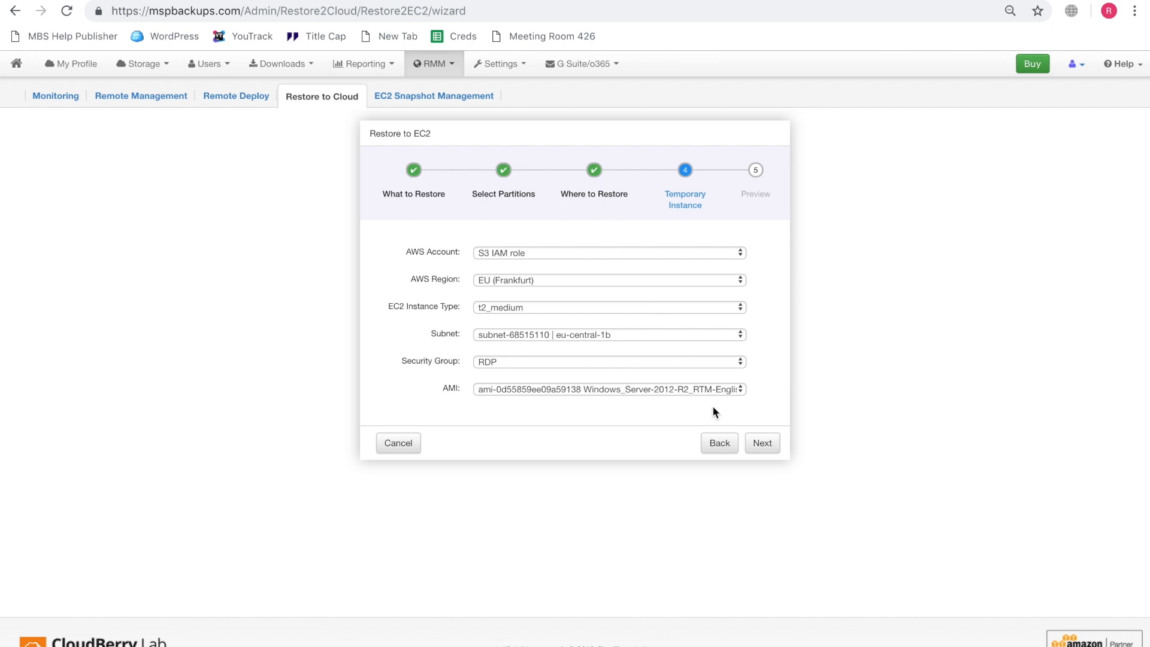
Review the One-time restore preview (EC2 source, partition C:\) and choose Save And Run
{"action": "left_click", "coordinate": [761, 443]}
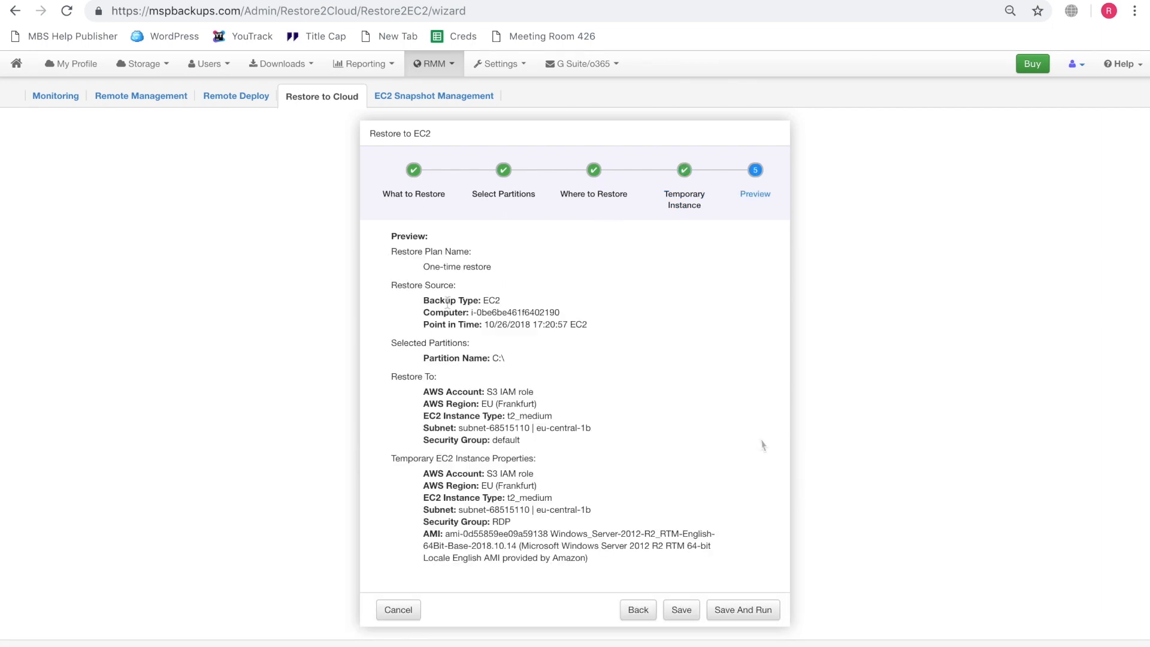
{"action": "mouse_move", "coordinate": [450, 384]}
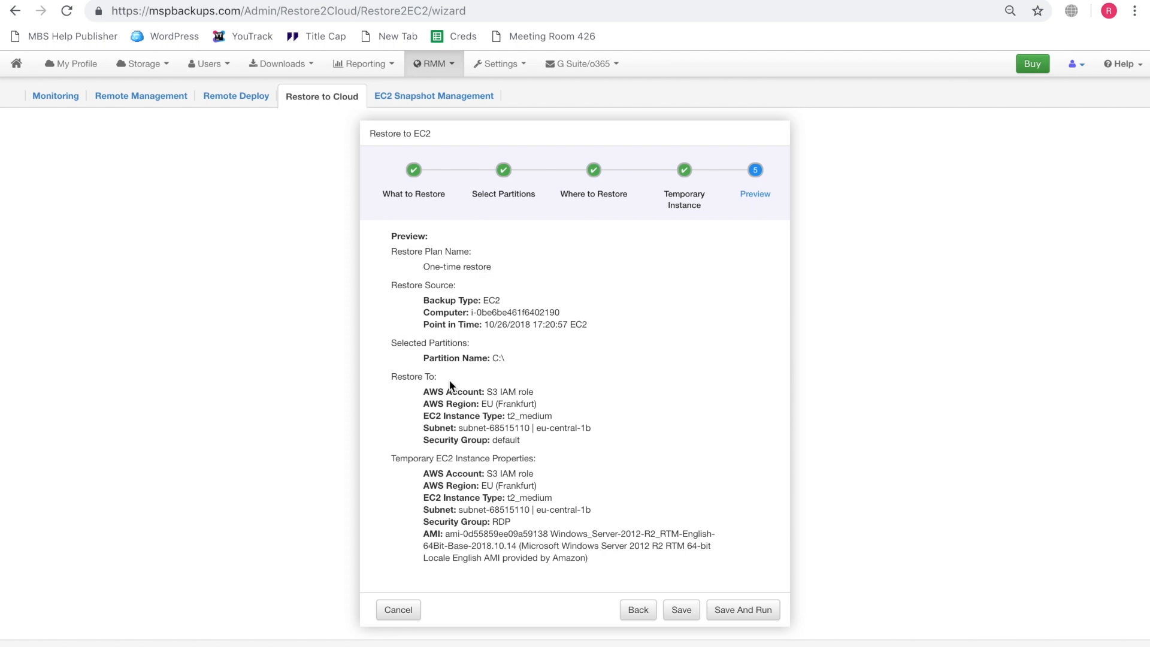
{"action": "mouse_move", "coordinate": [475, 337]}
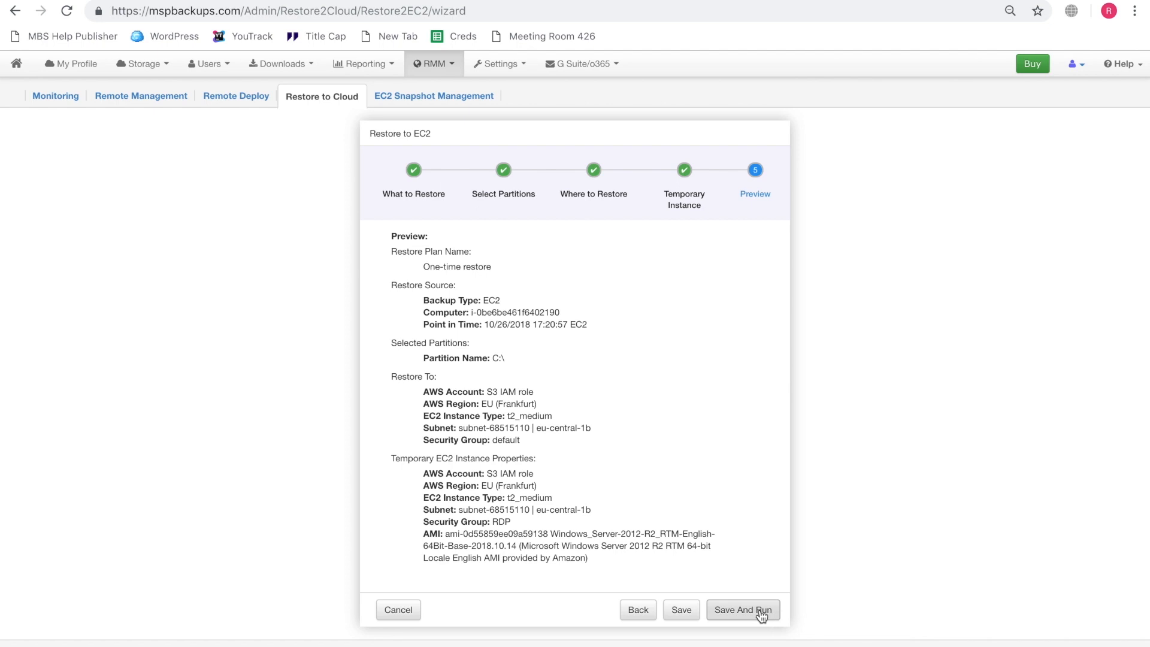
{"action": "left_click", "coordinate": [744, 610]}
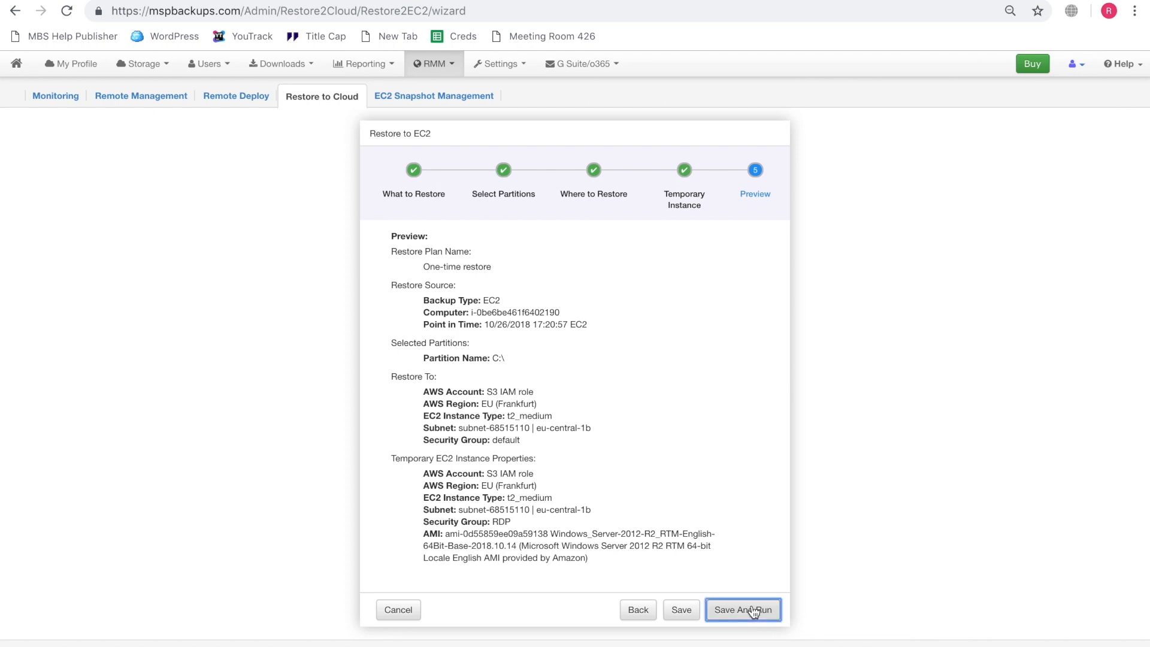
Save and run the One-time restore plan so it lists as Starting
{"action": "left_click", "coordinate": [744, 610]}
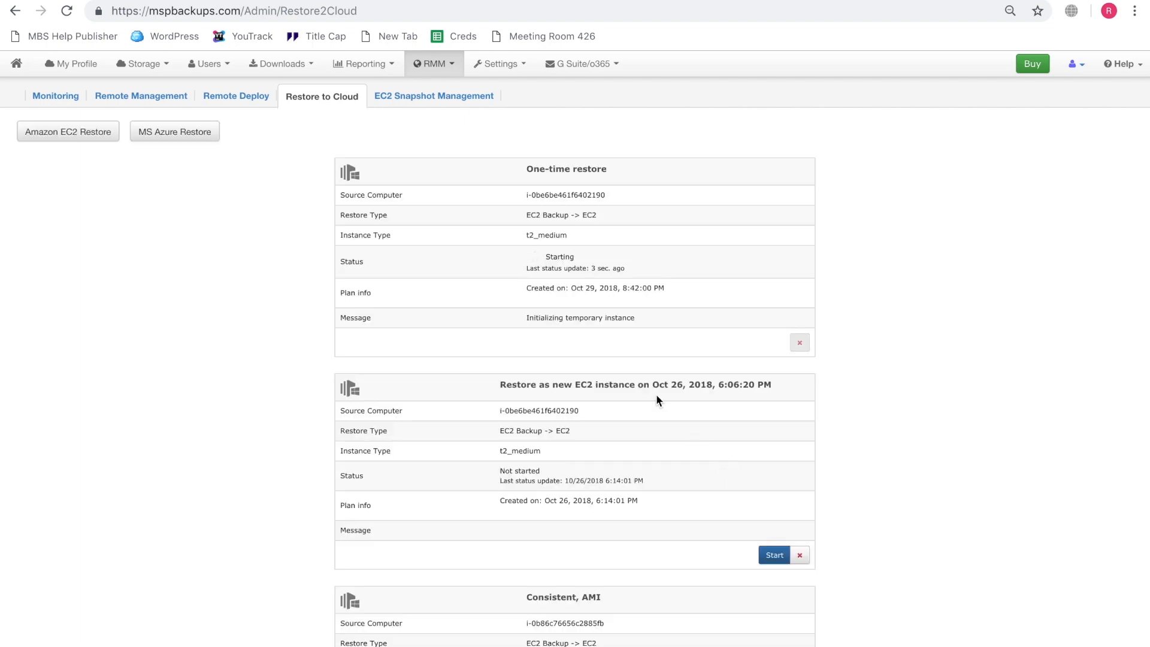
{"action": "mouse_move", "coordinate": [512, 325]}
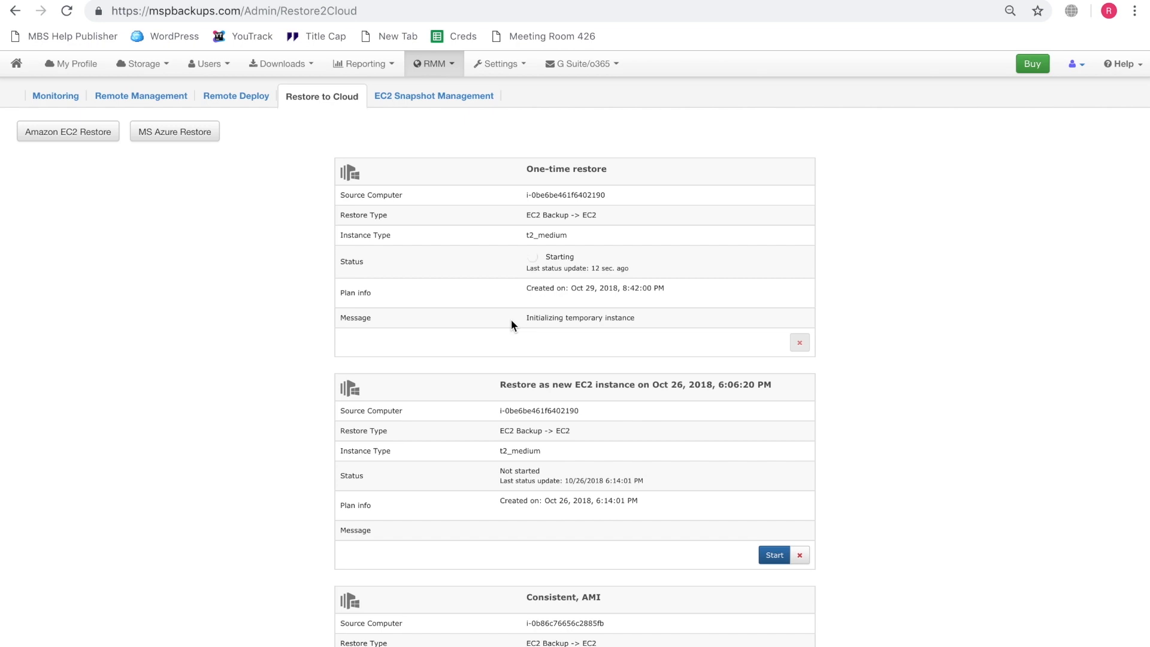
{"action": "mouse_move", "coordinate": [539, 326]}
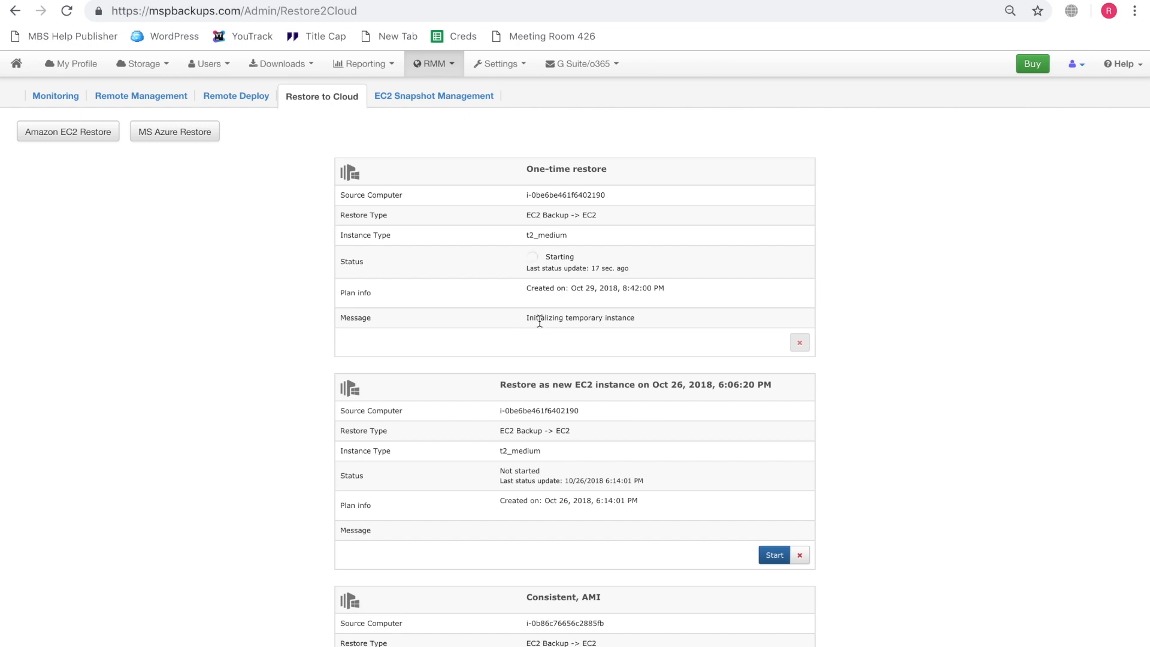
{"action": "mouse_move", "coordinate": [646, 345]}
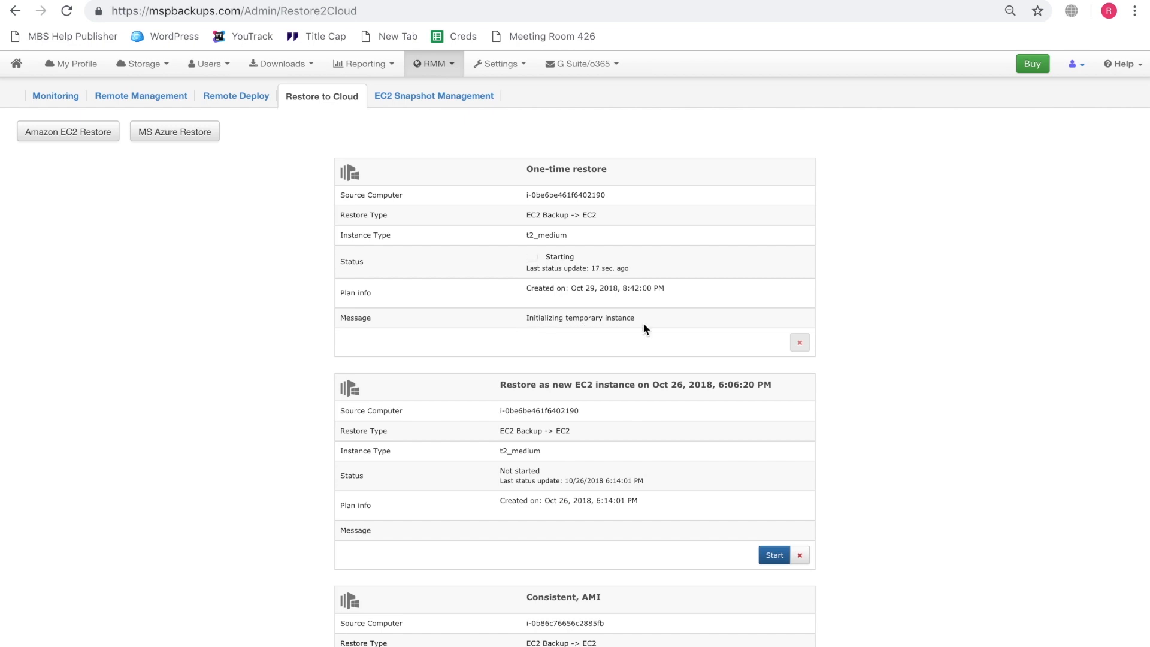